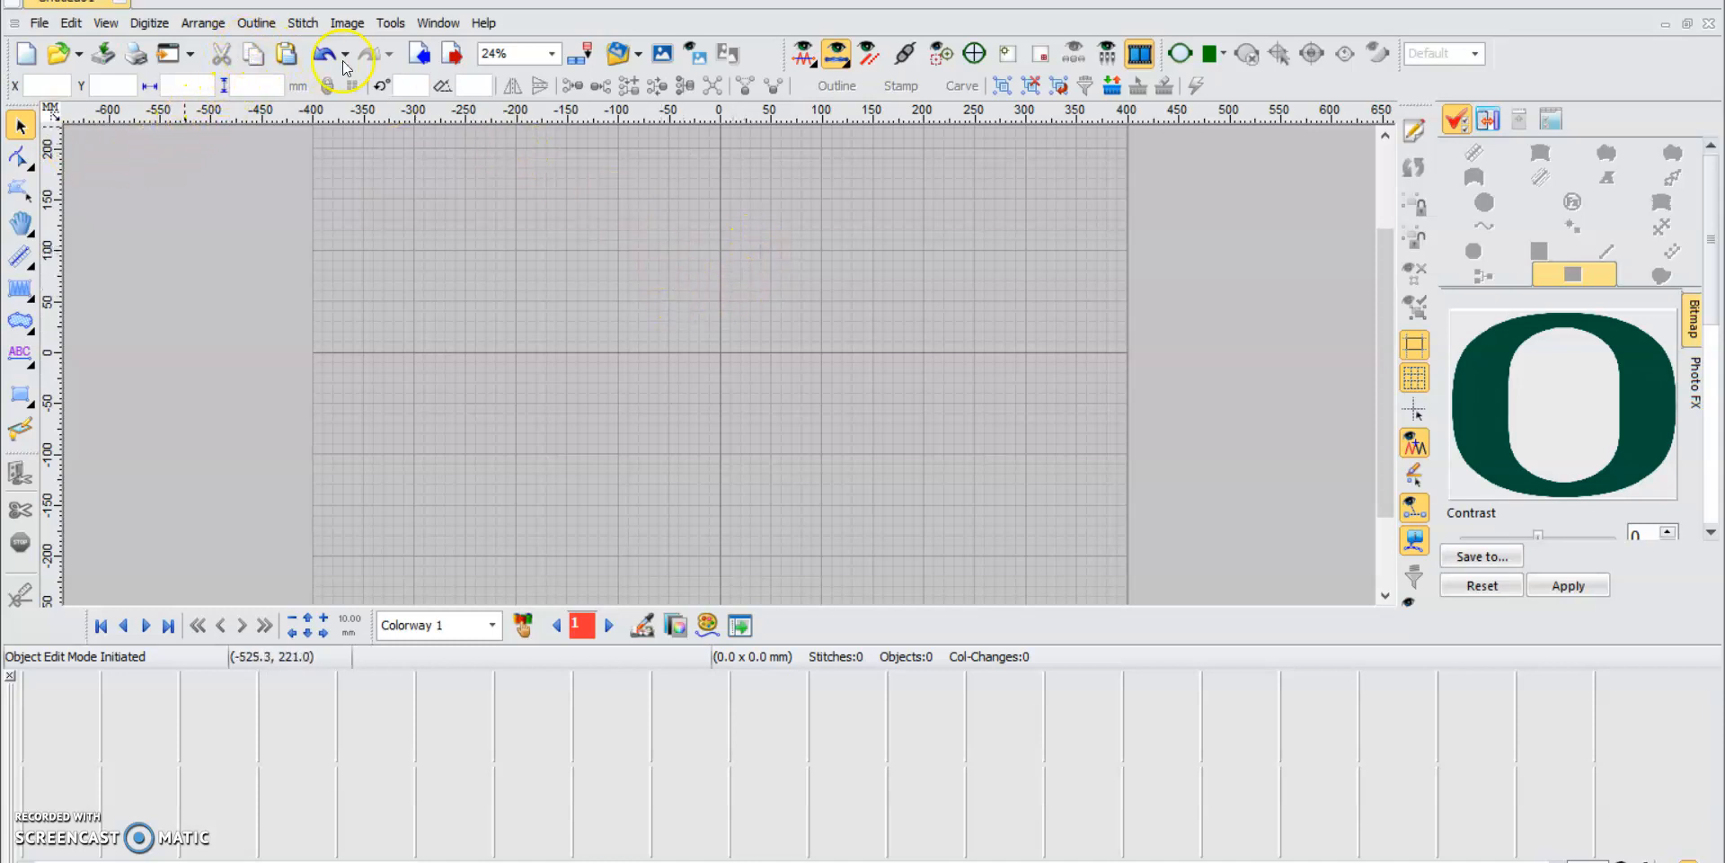
pyautogui.moveTo(745, 371)
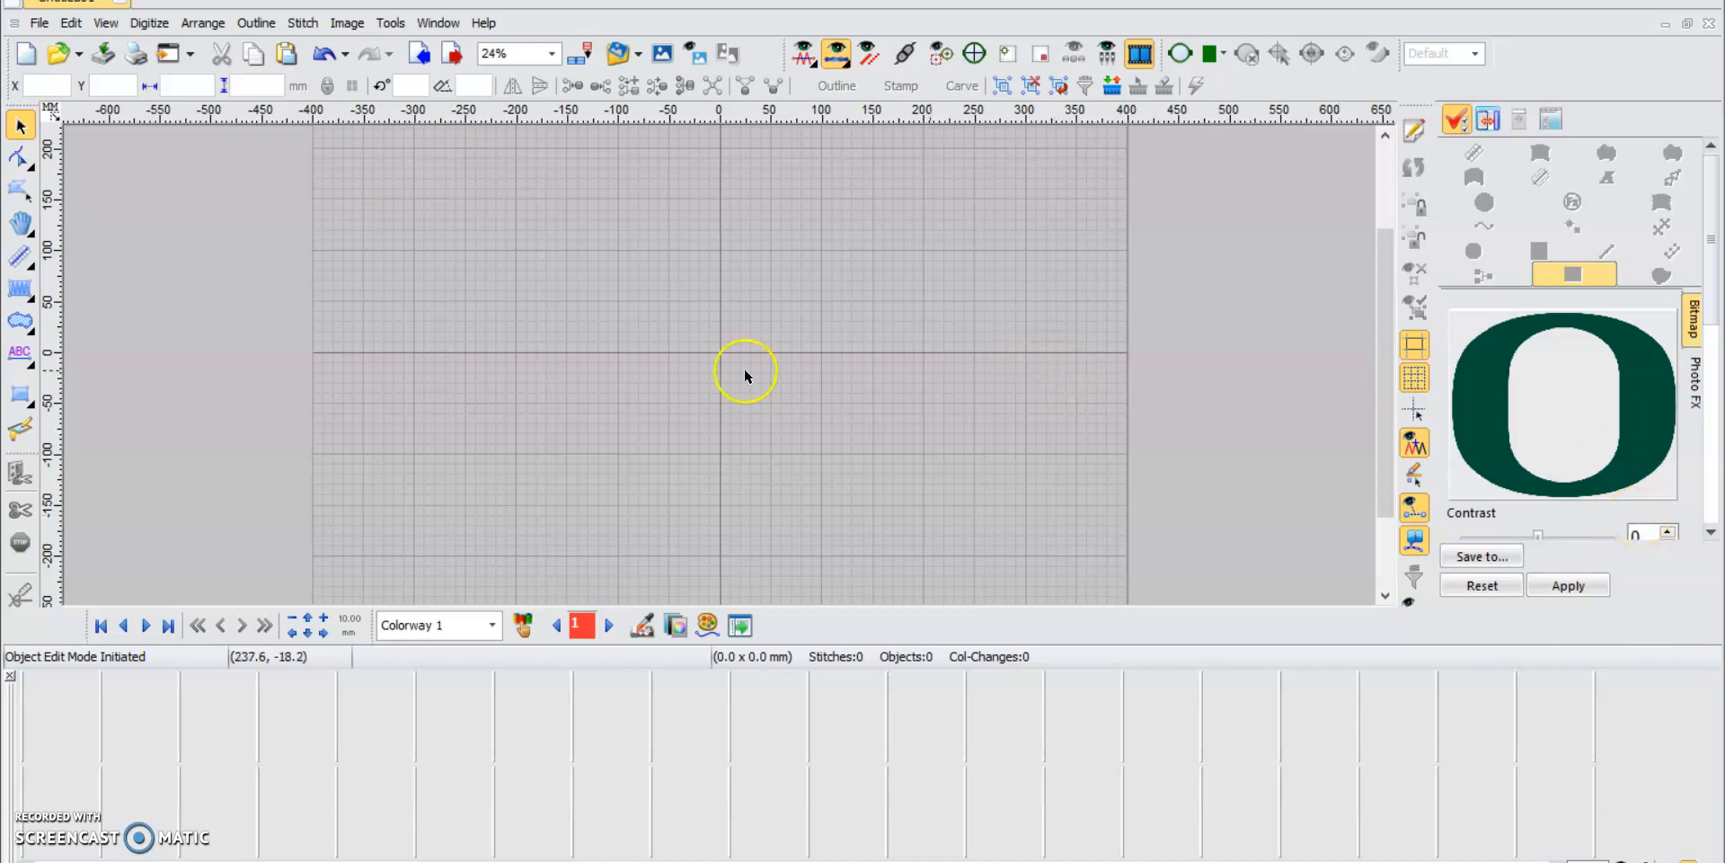
pyautogui.moveTo(347, 291)
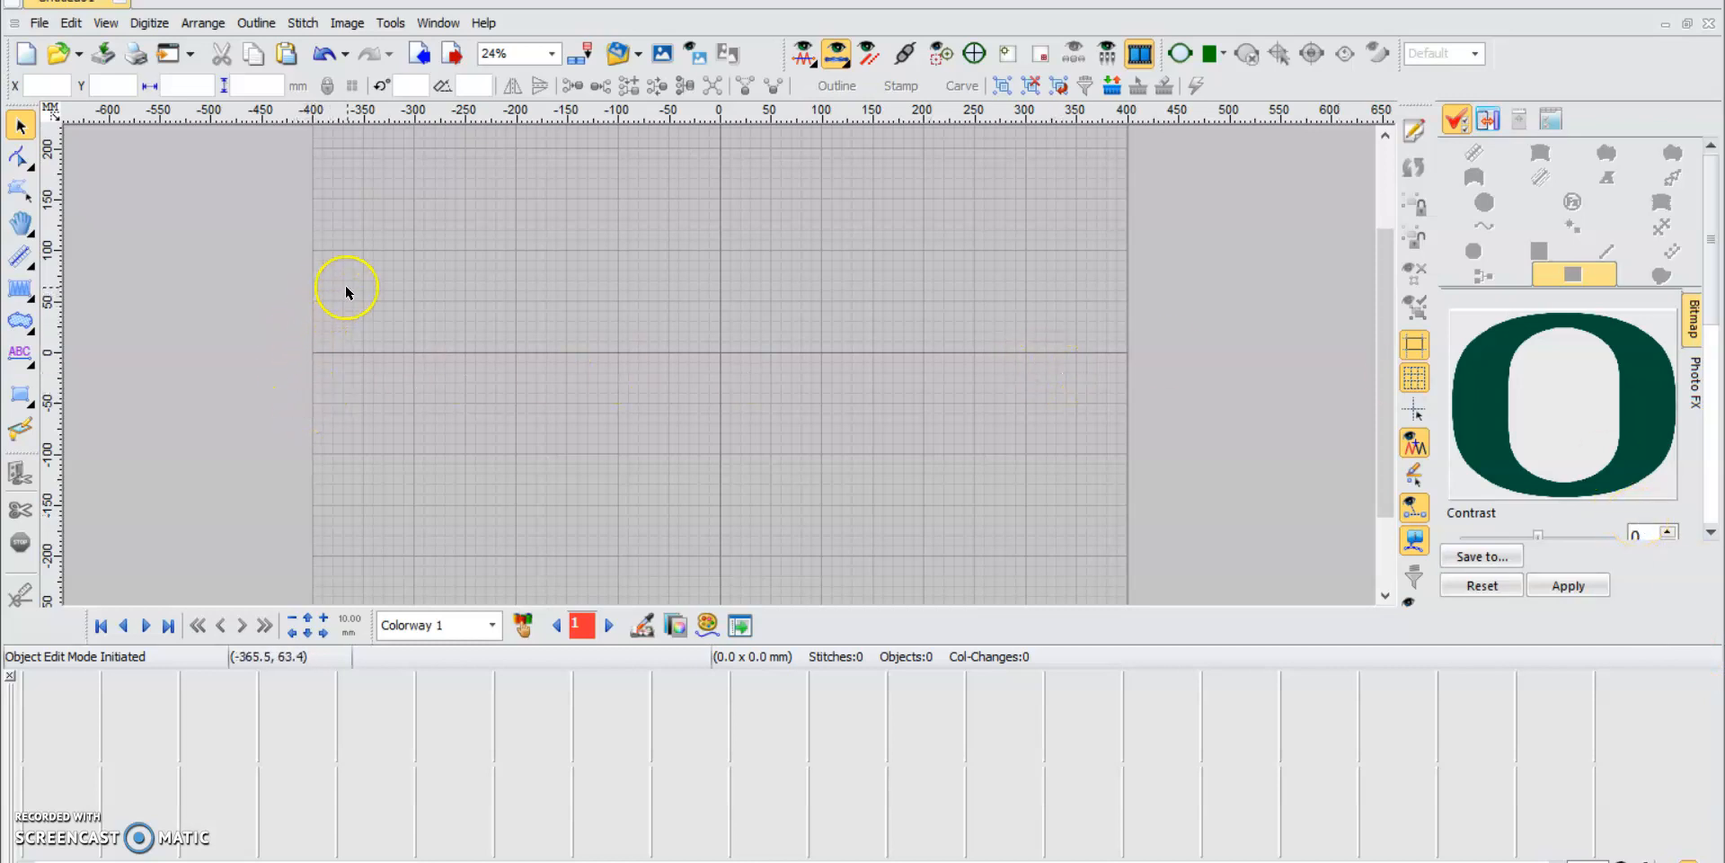
pyautogui.moveTo(1545, 386)
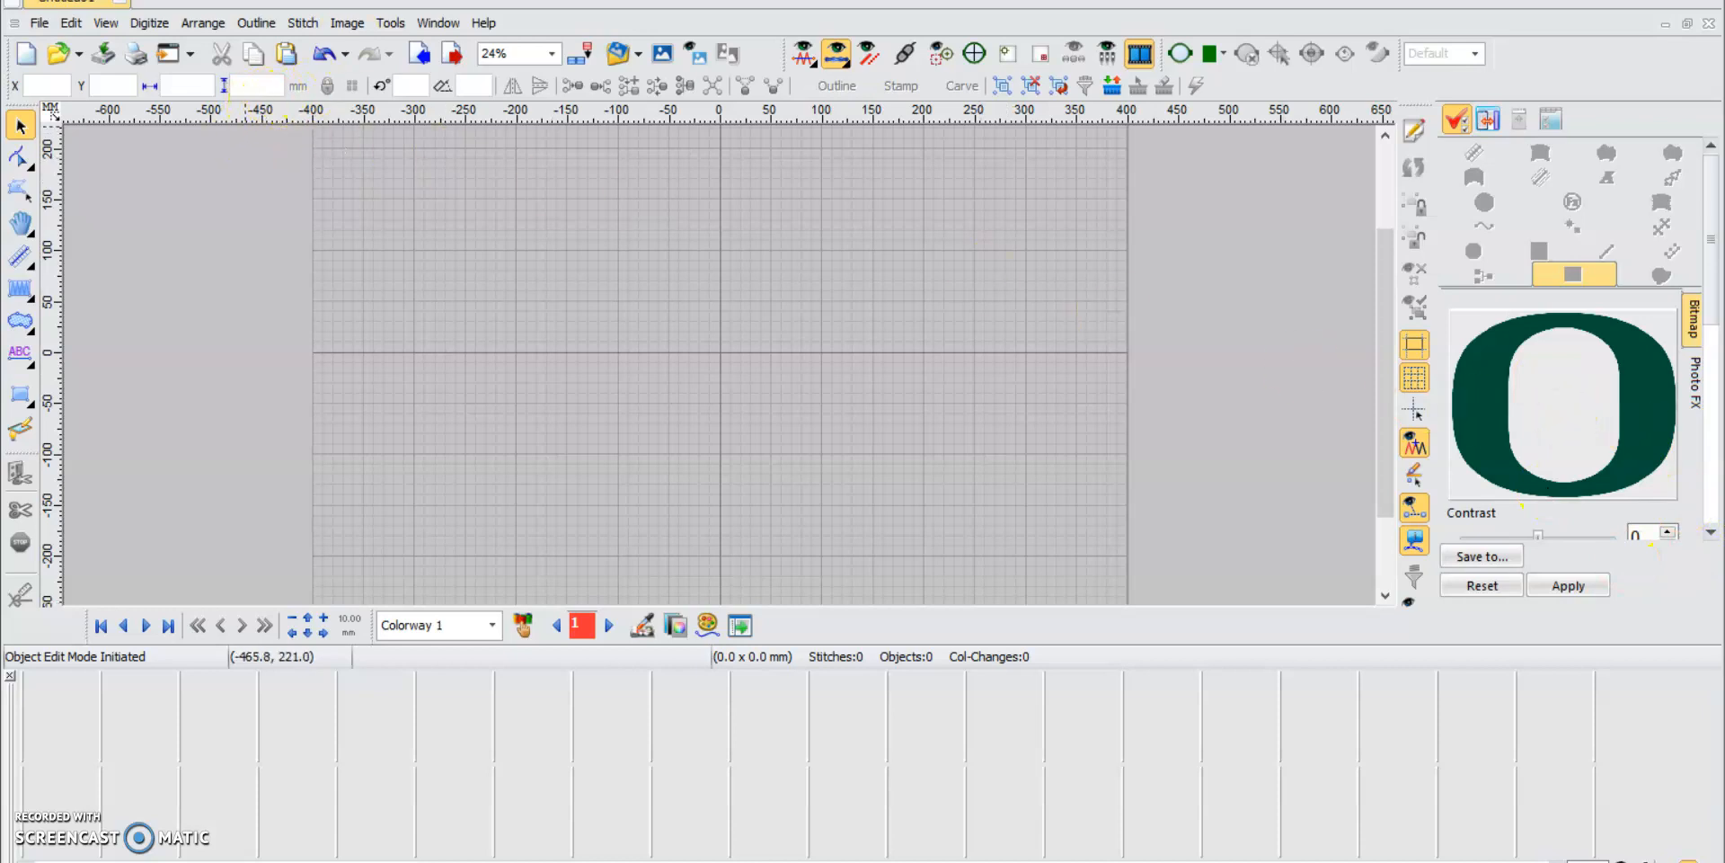
pyautogui.moveTo(347, 21)
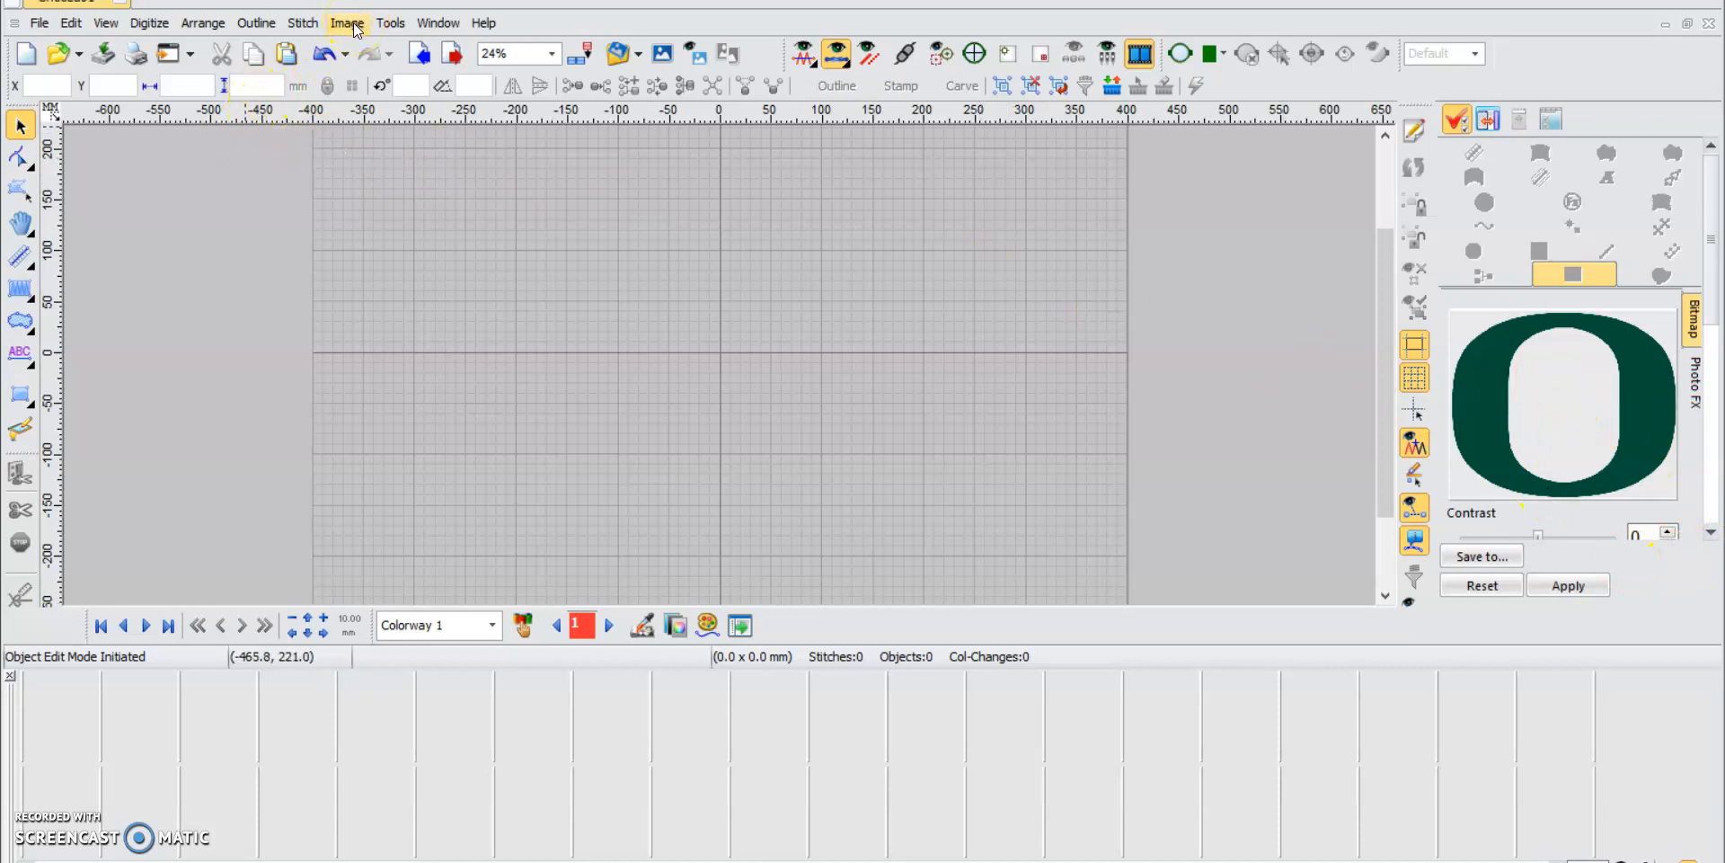
# Import the image 580px-Oregon_Ducks_logo.svg into the design via Image > Import
pyautogui.click(347, 21)
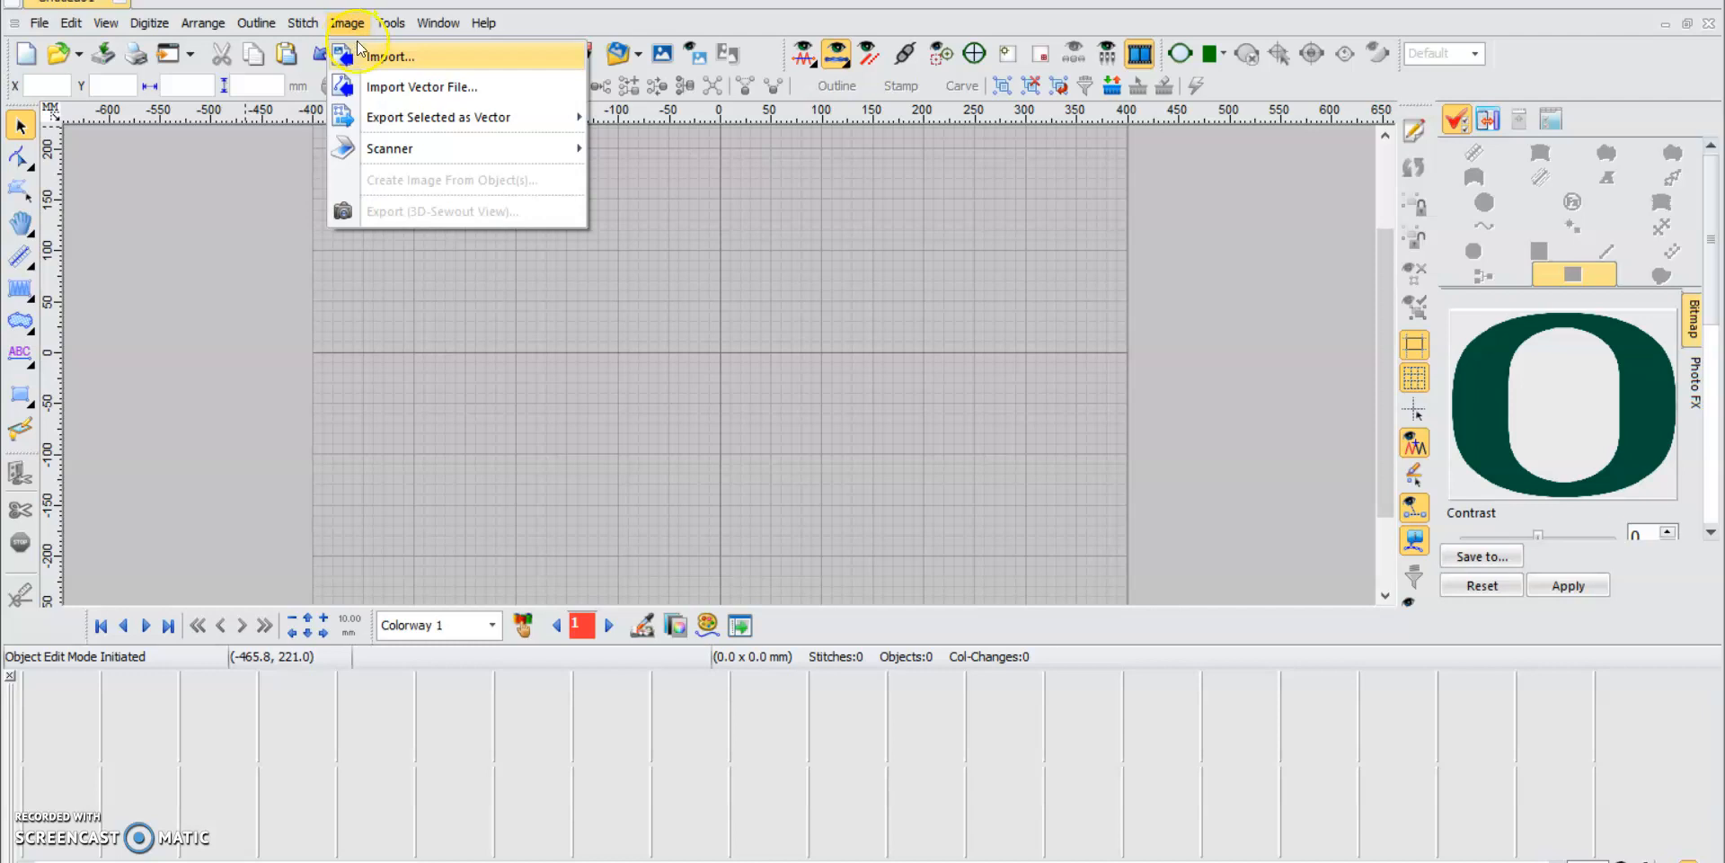
pyautogui.click(391, 56)
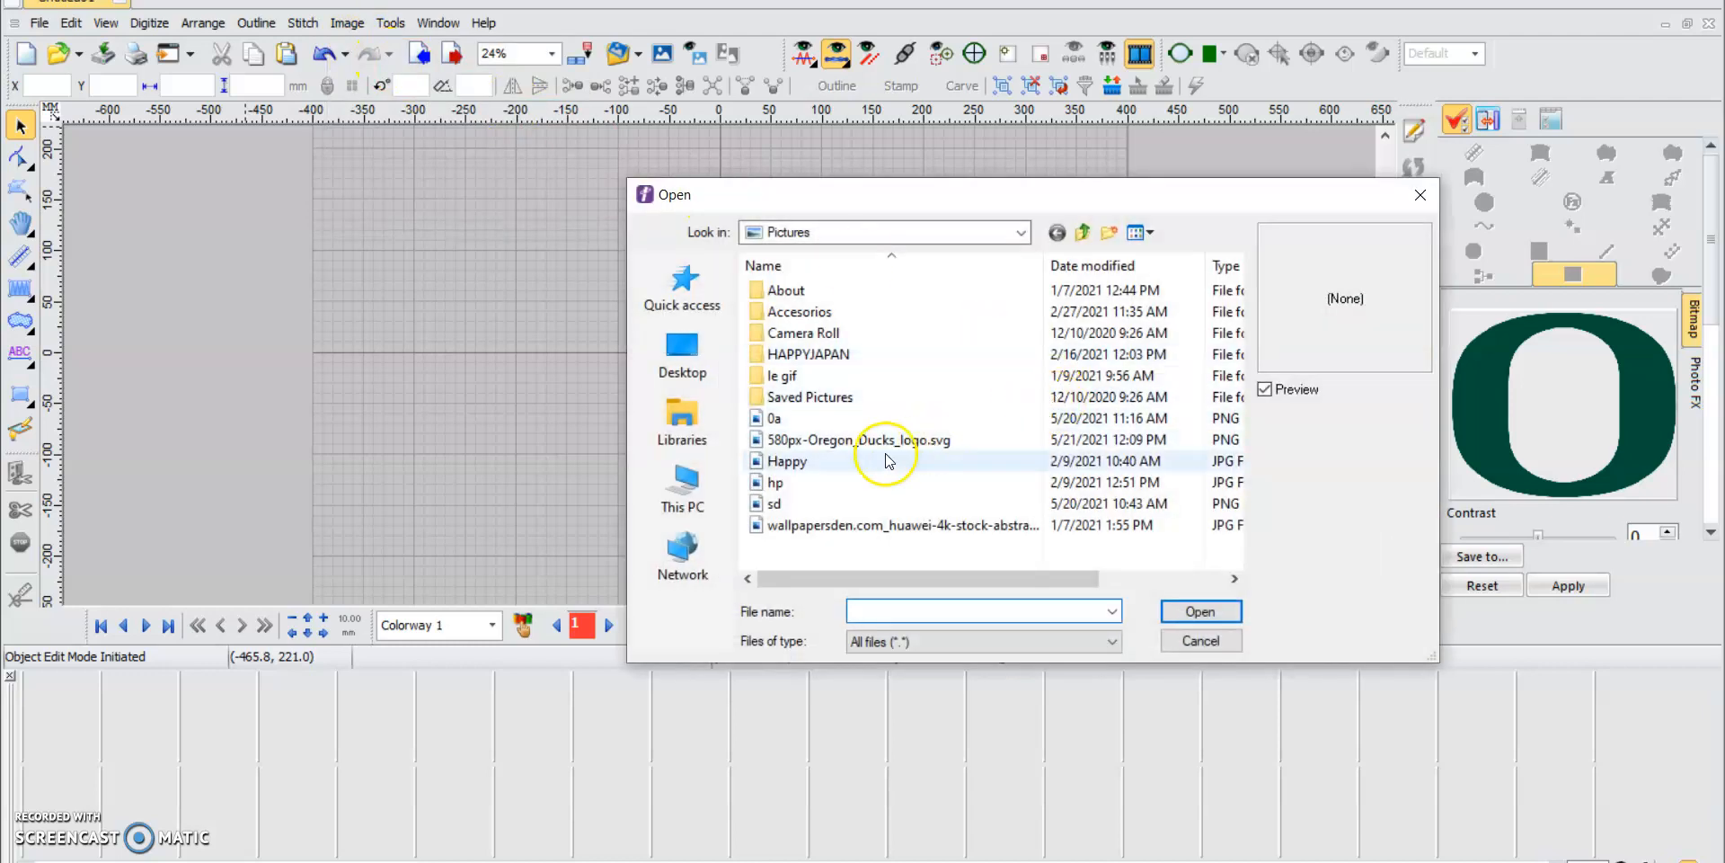
pyautogui.click(858, 439)
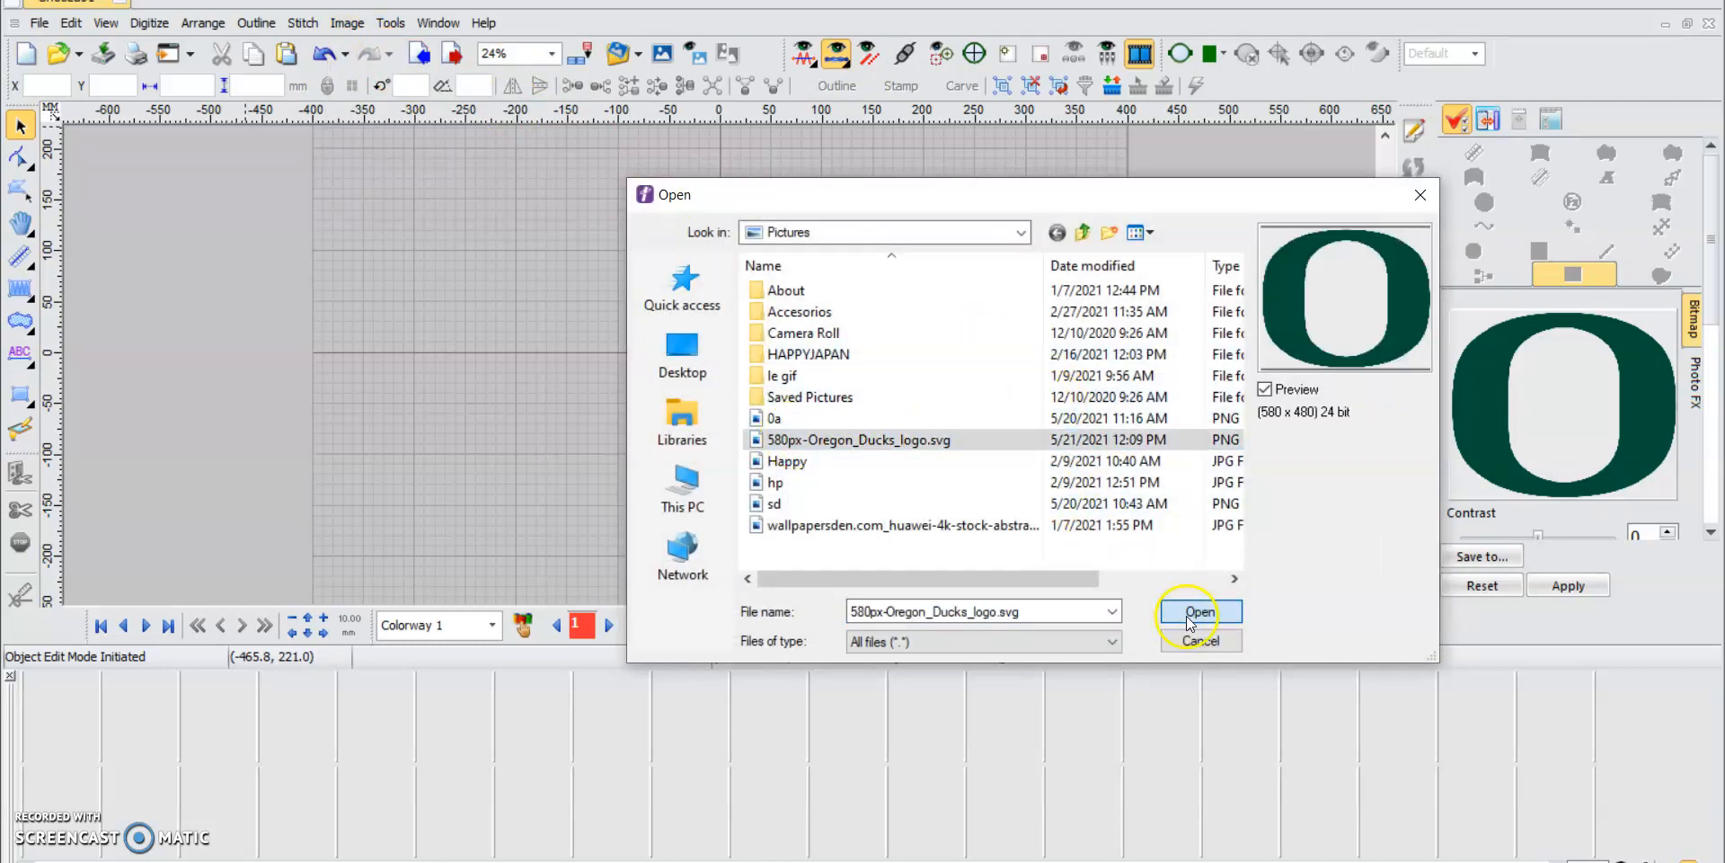
pyautogui.click(1200, 612)
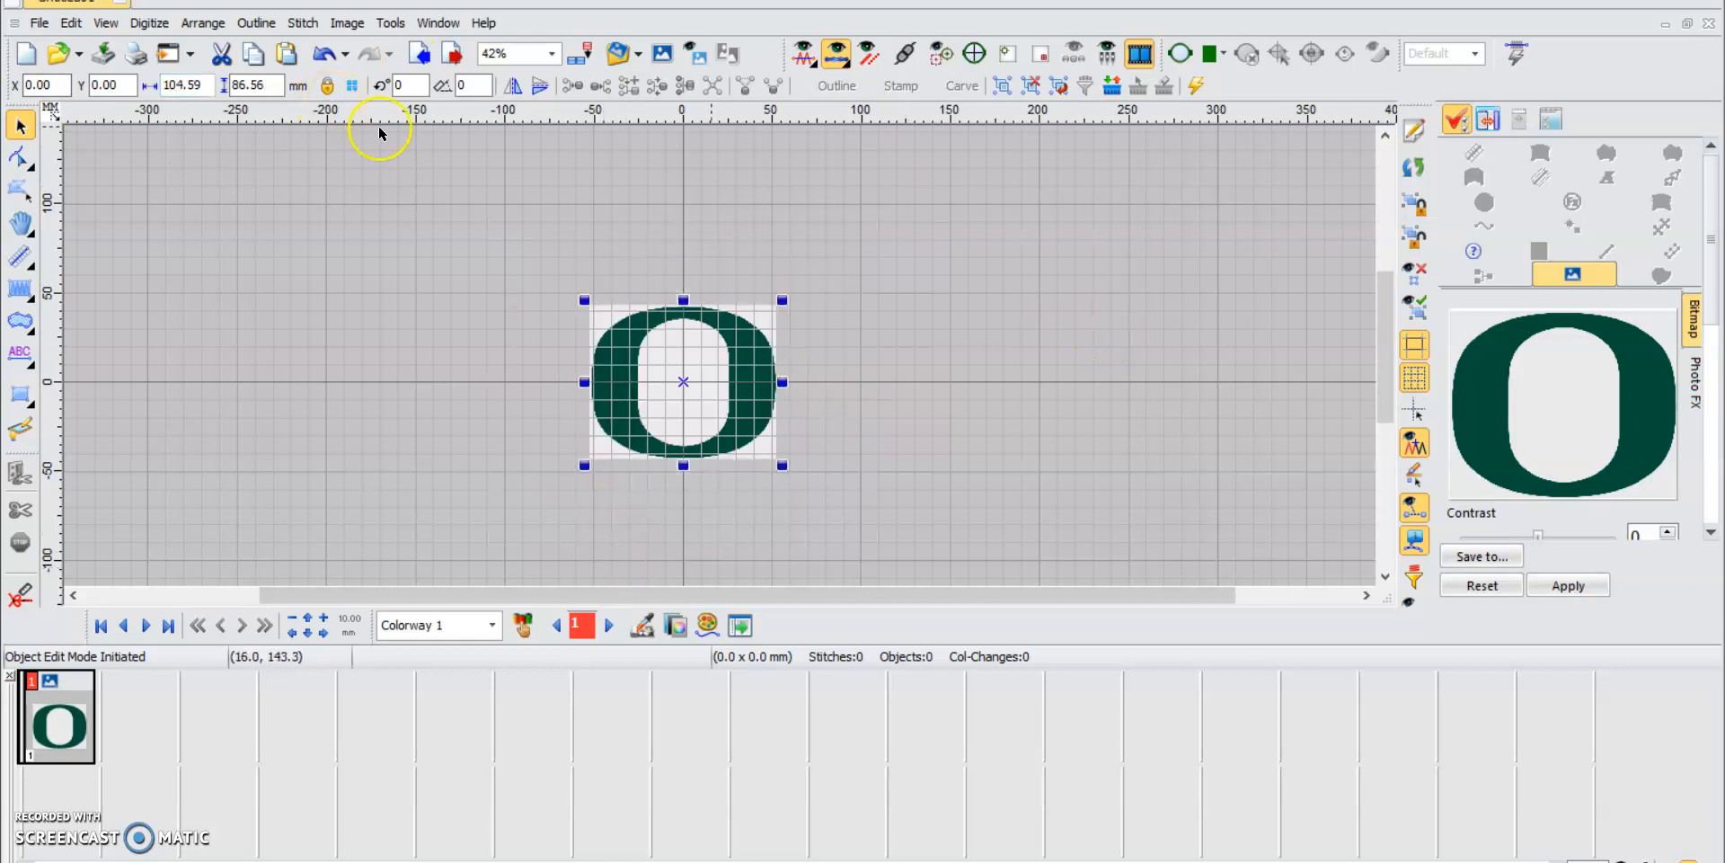
# Deselect the imported O logo image
pyautogui.click(418, 336)
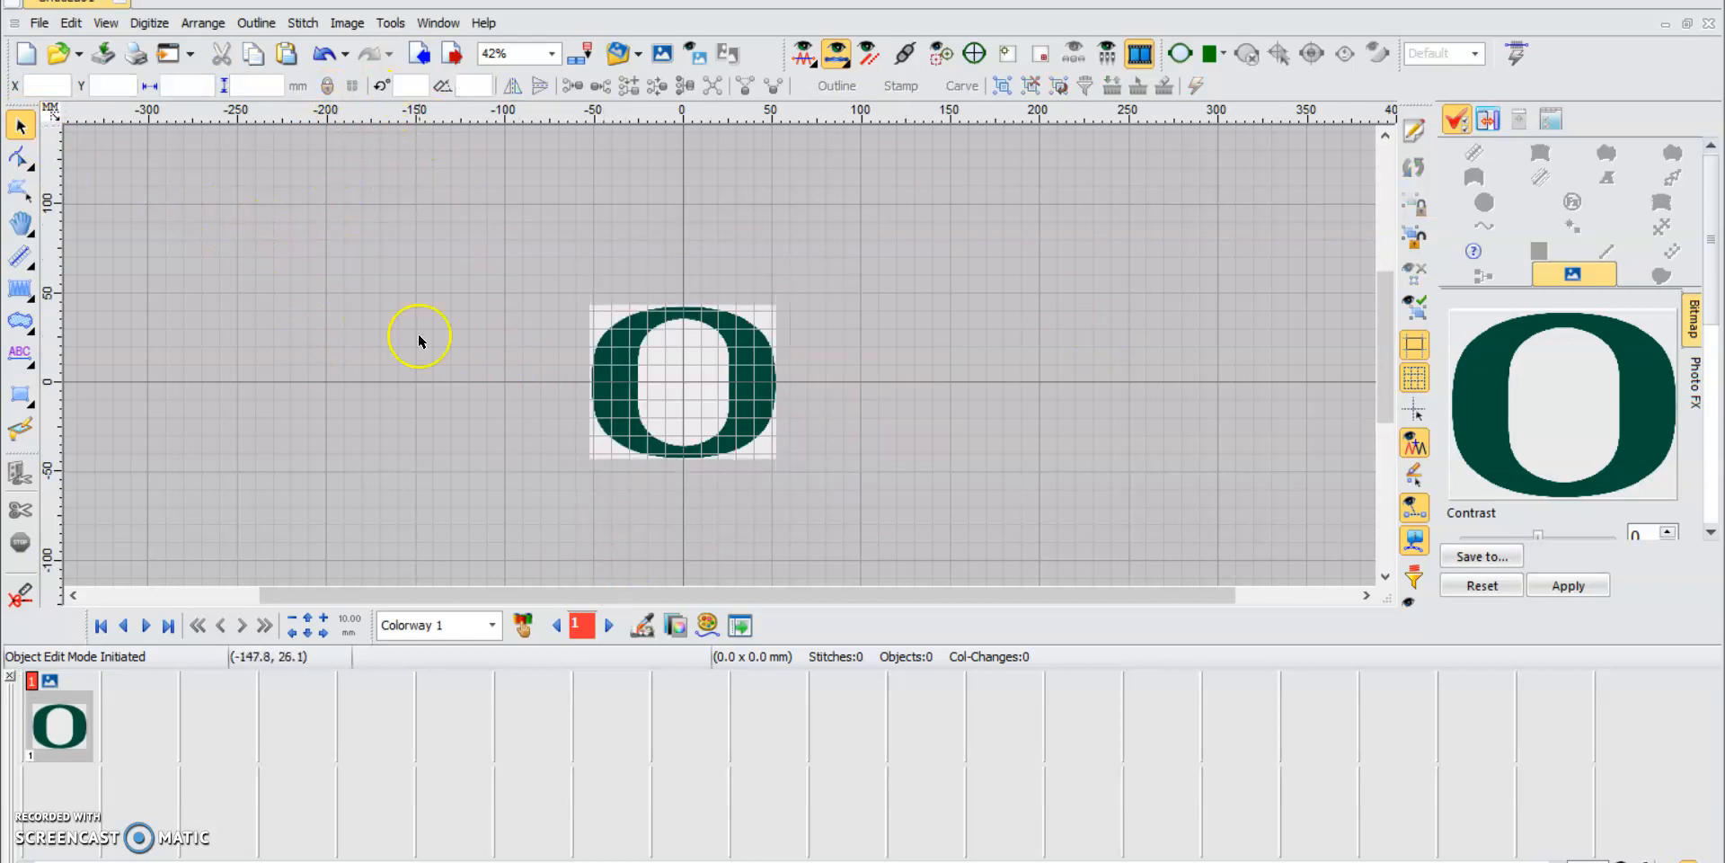
pyautogui.moveTo(661, 53)
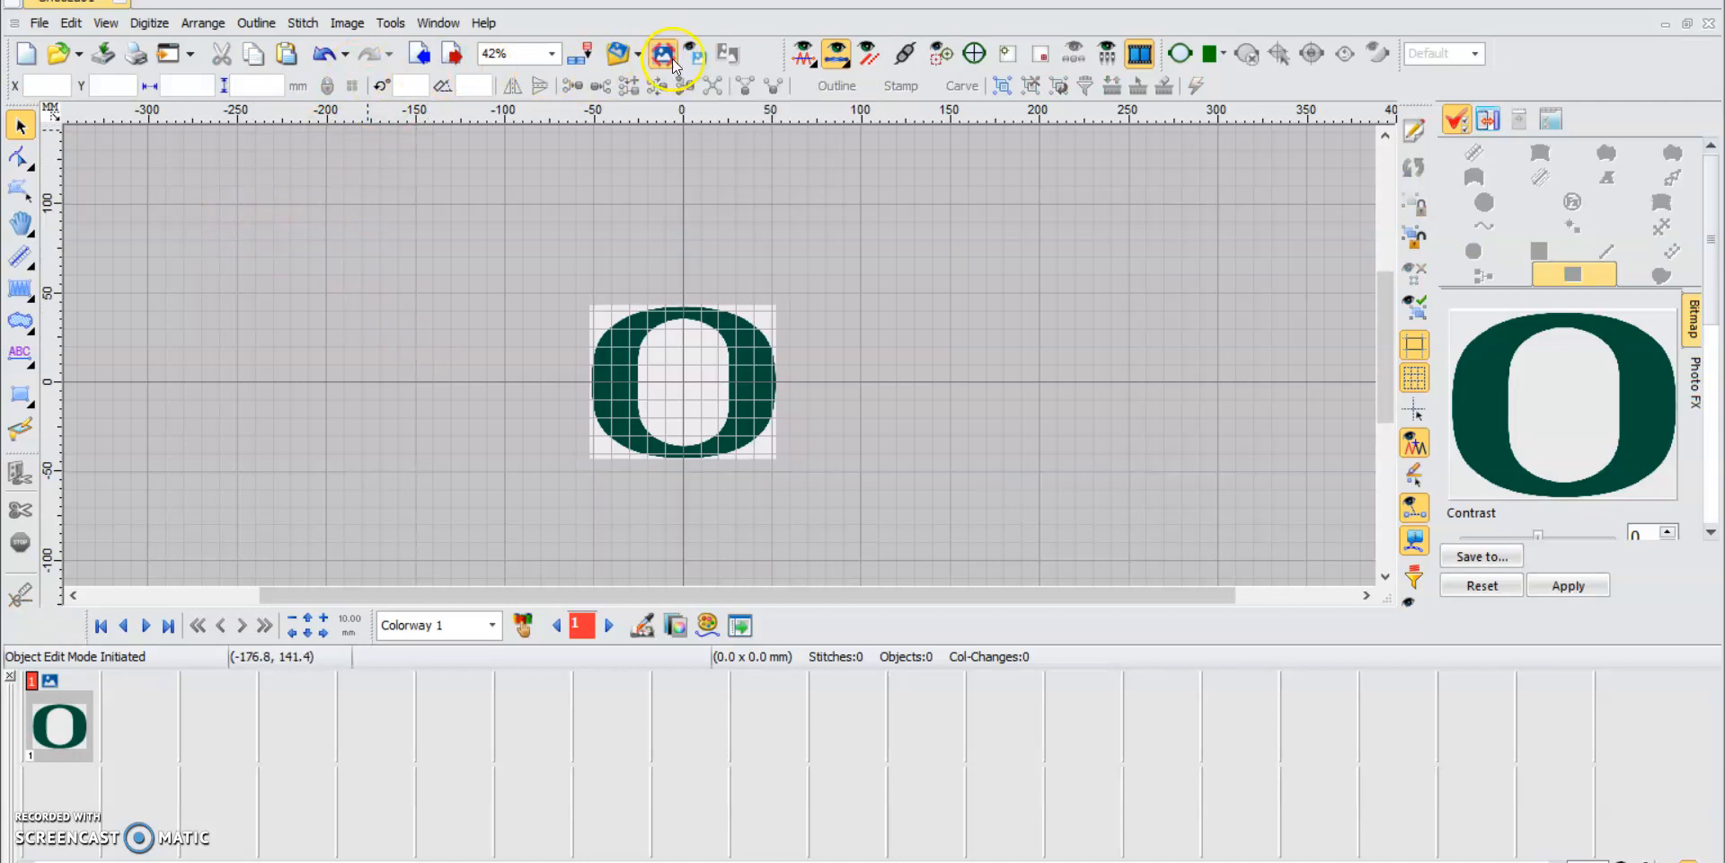
pyautogui.moveTo(589, 358)
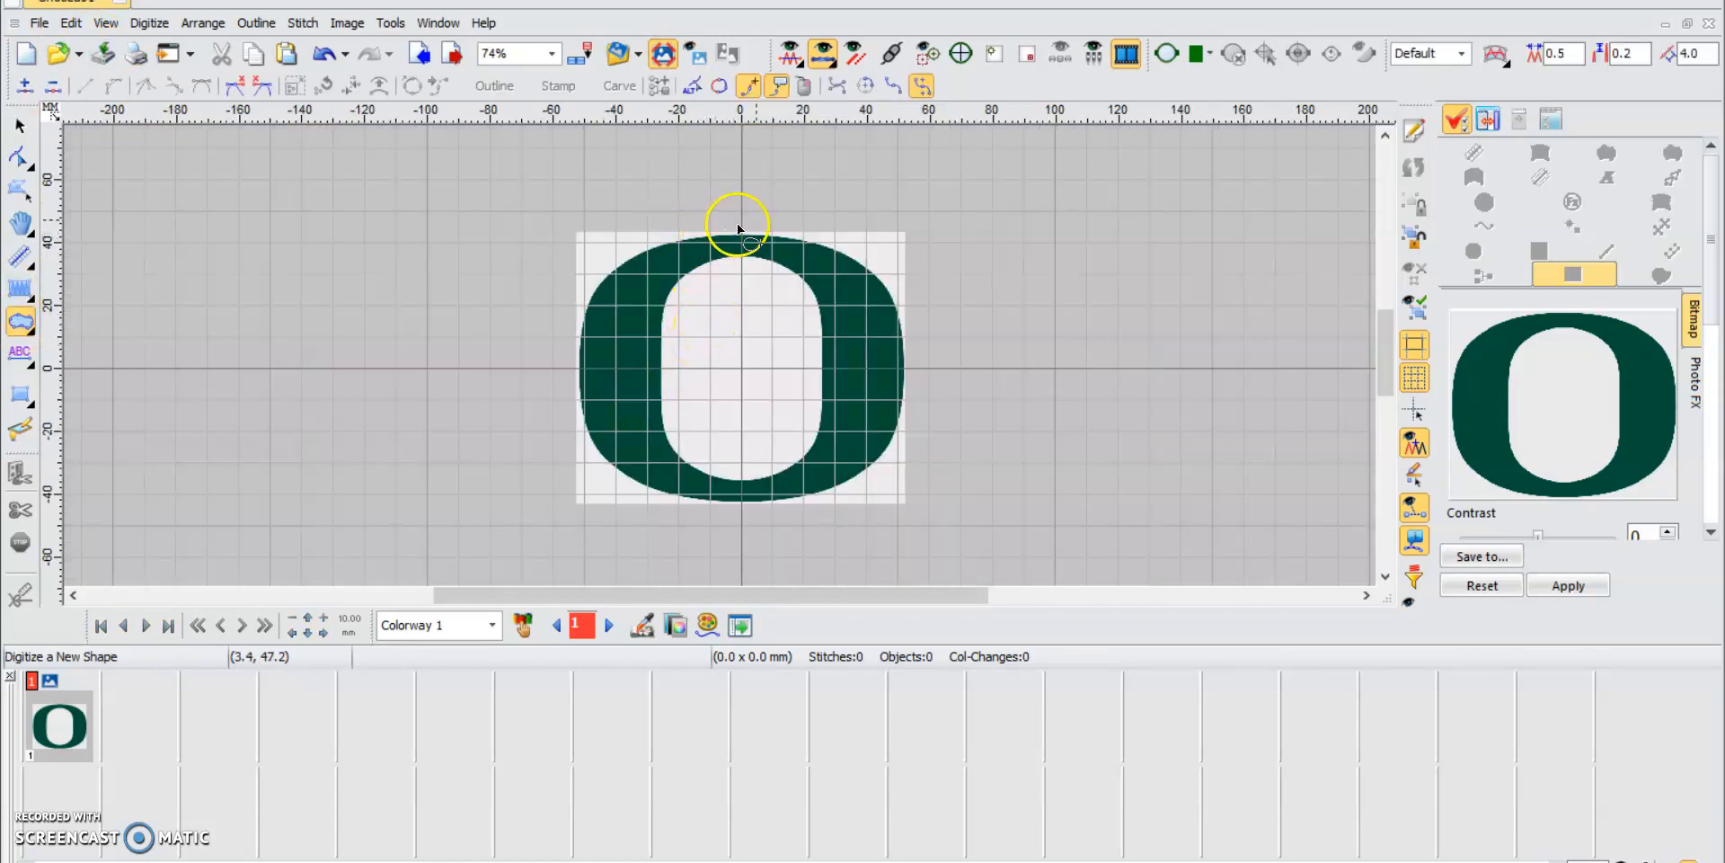
pyautogui.moveTo(754, 248)
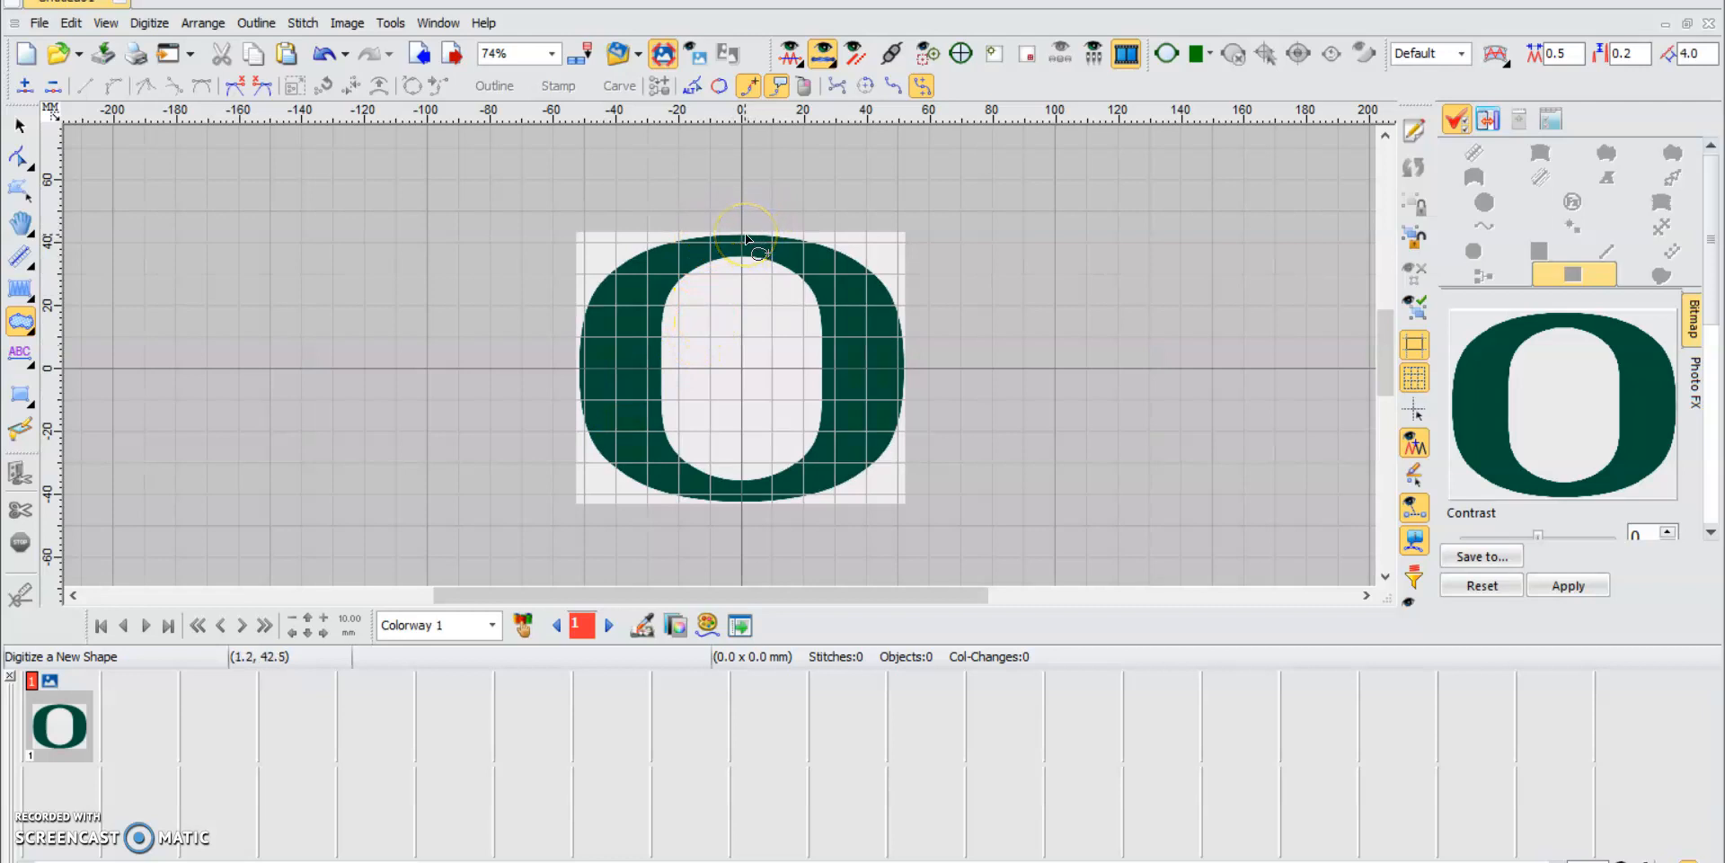
pyautogui.moveTo(864, 180)
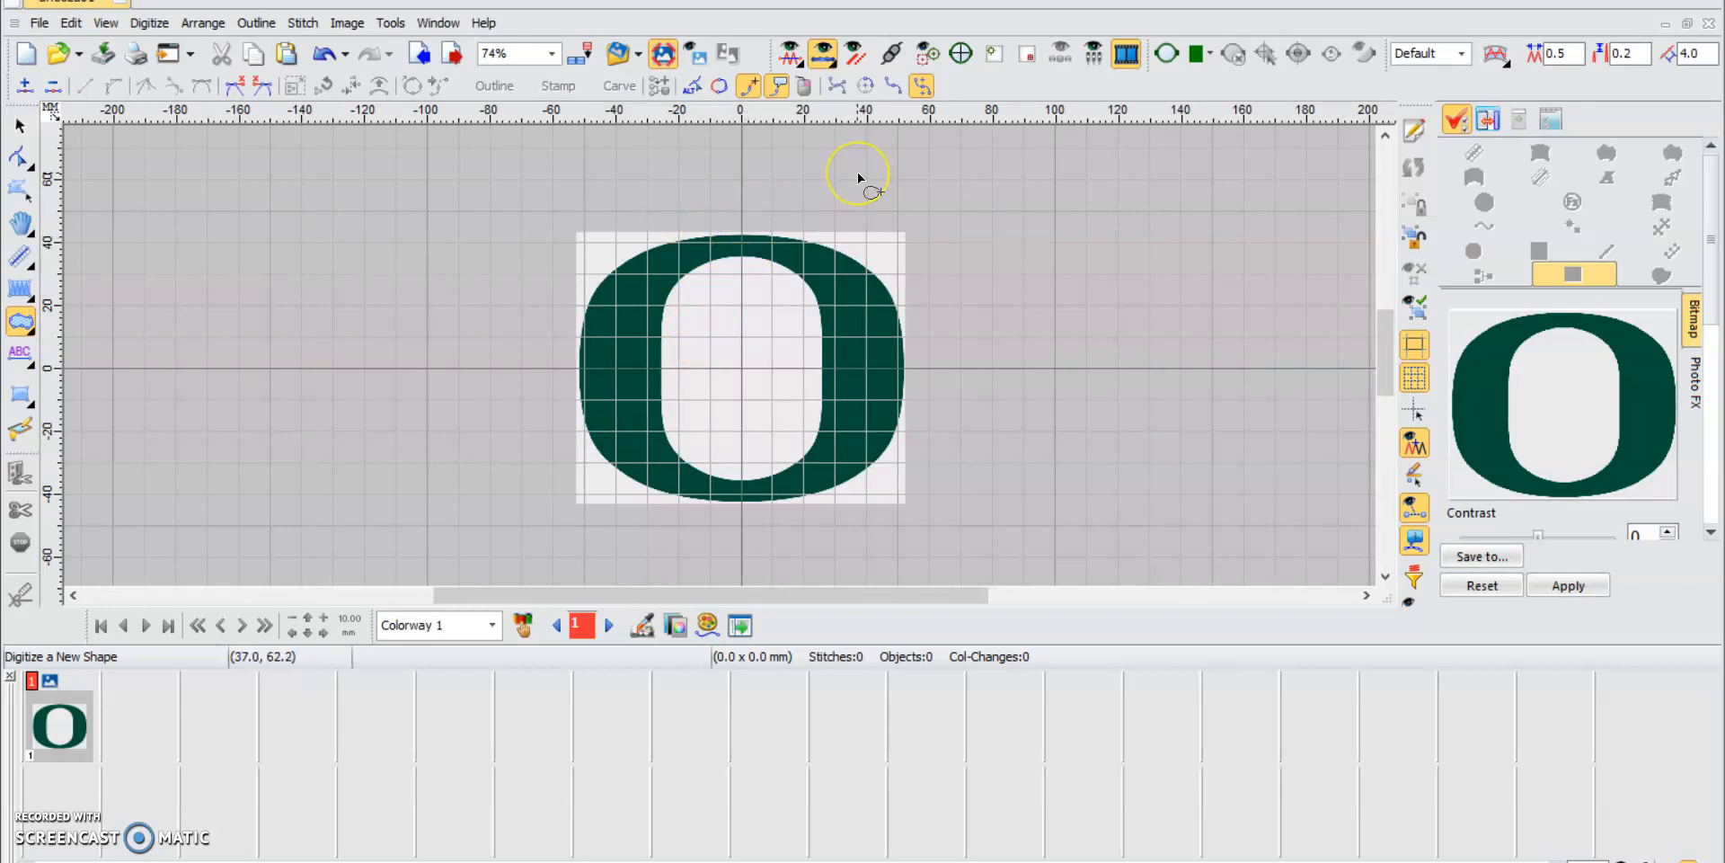
pyautogui.moveTo(710, 152)
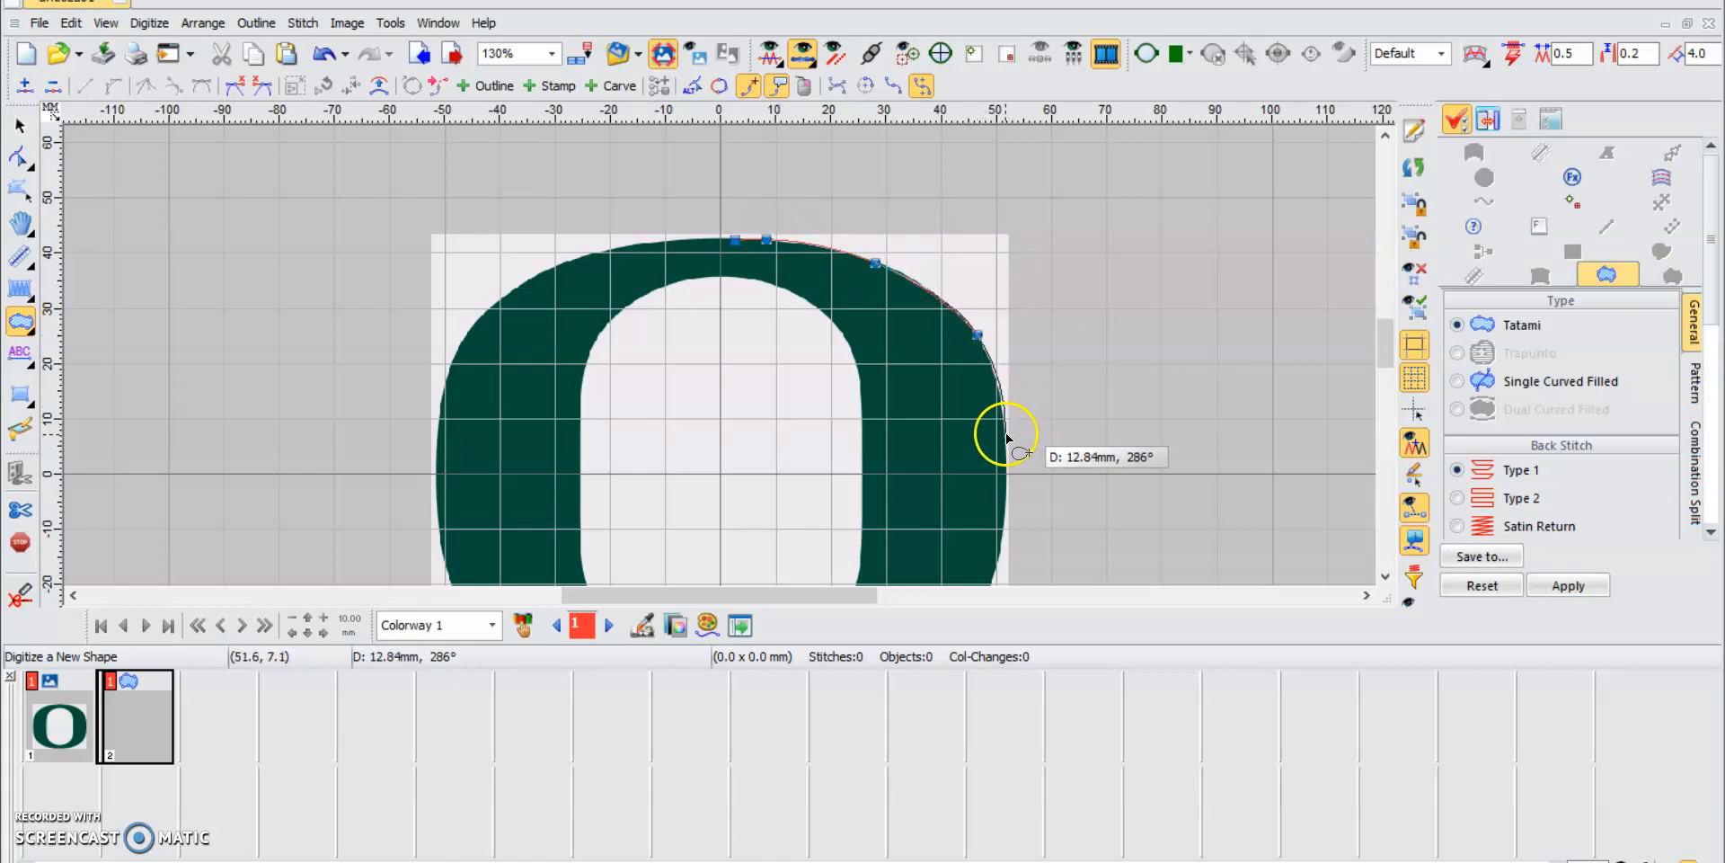
# Zoom the view while tracing the tatami shape around the O's outer edge
pyautogui.scroll(-3)
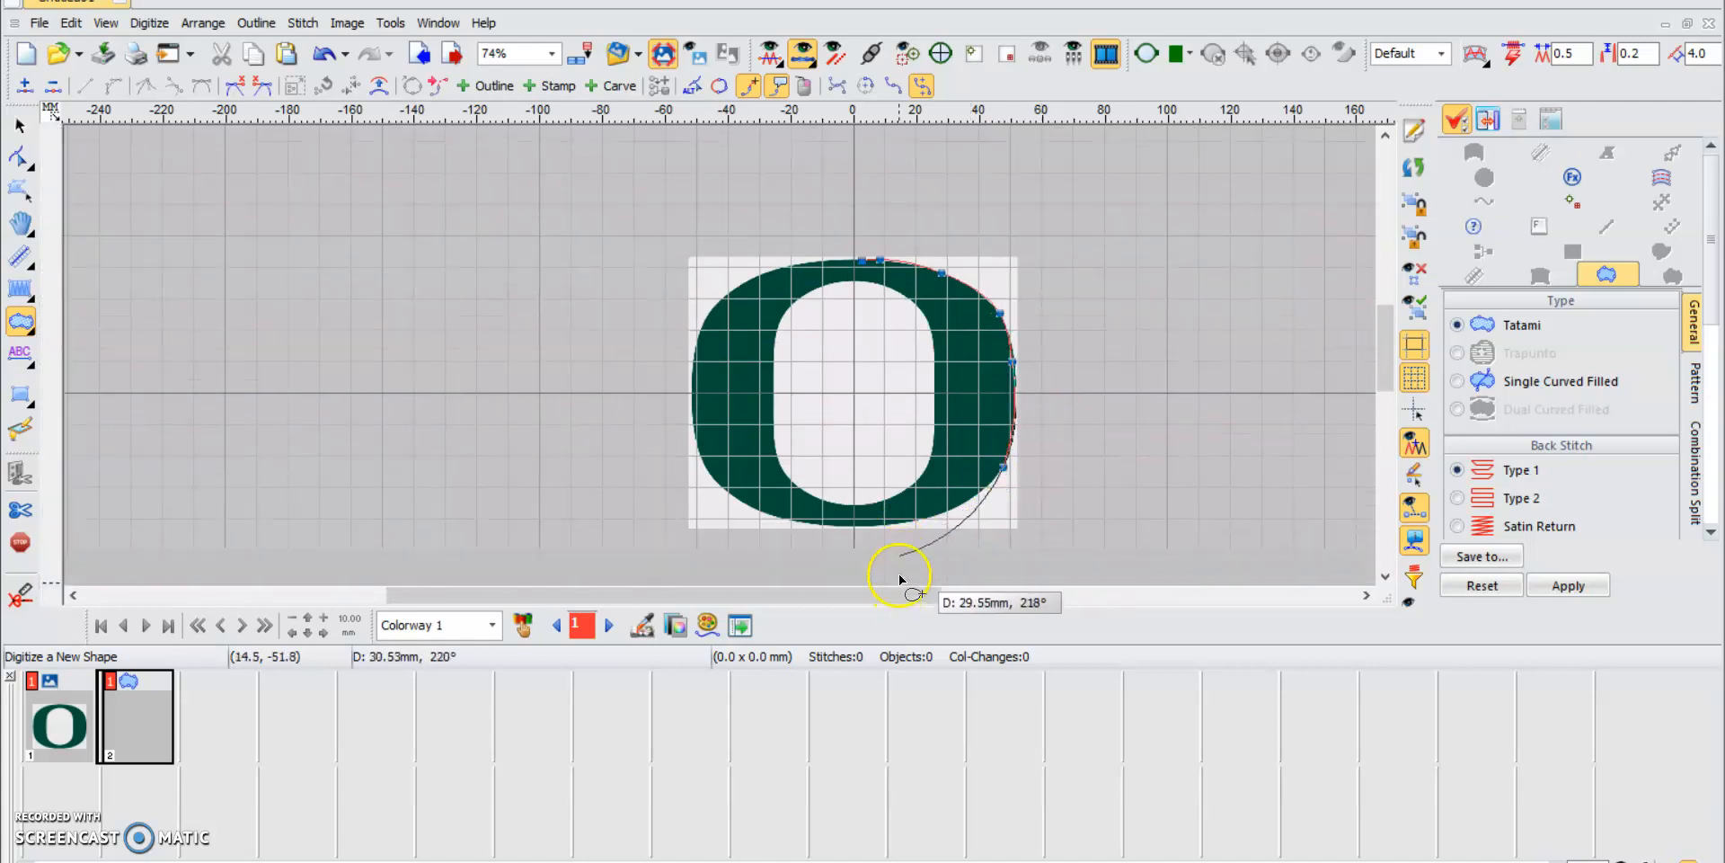
pyautogui.moveTo(856, 539)
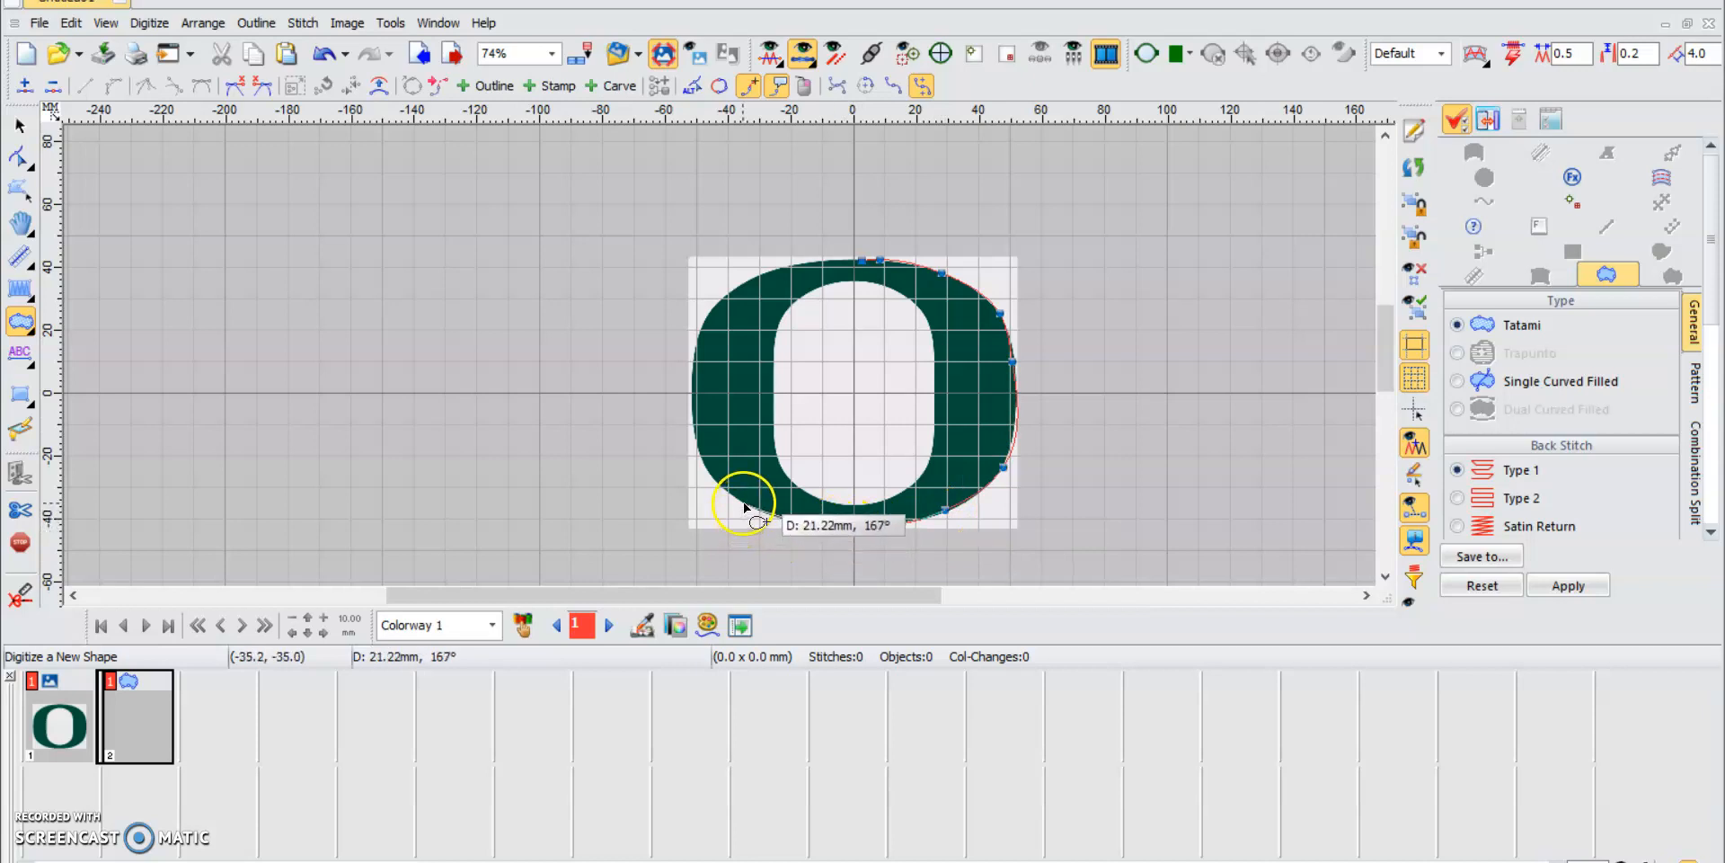
pyautogui.moveTo(682, 385)
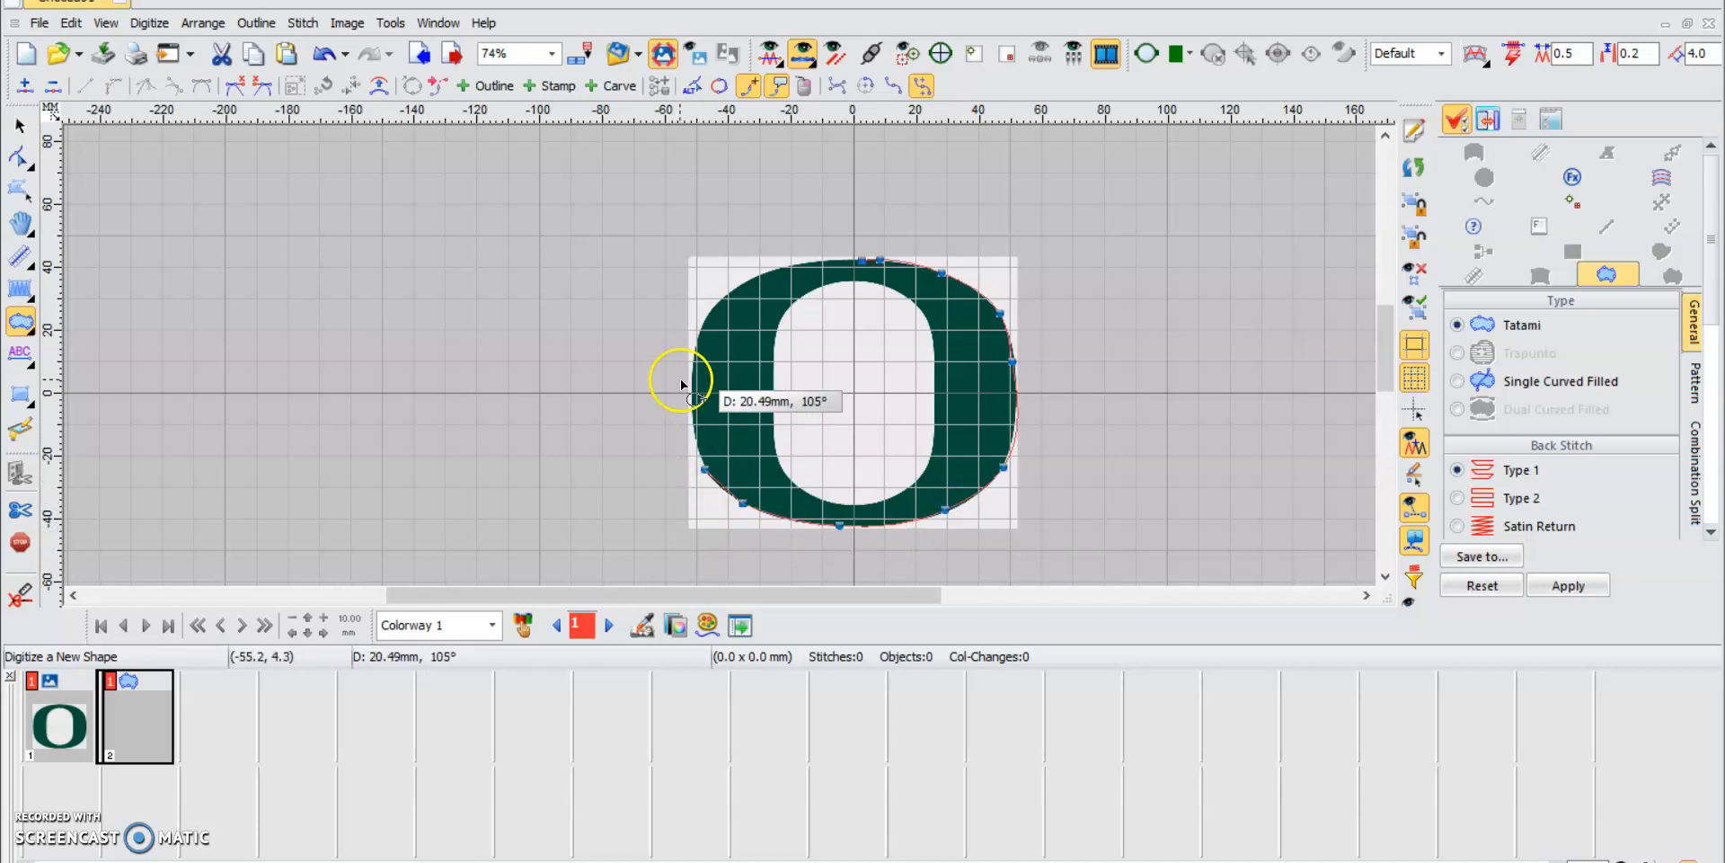
pyautogui.moveTo(699, 418)
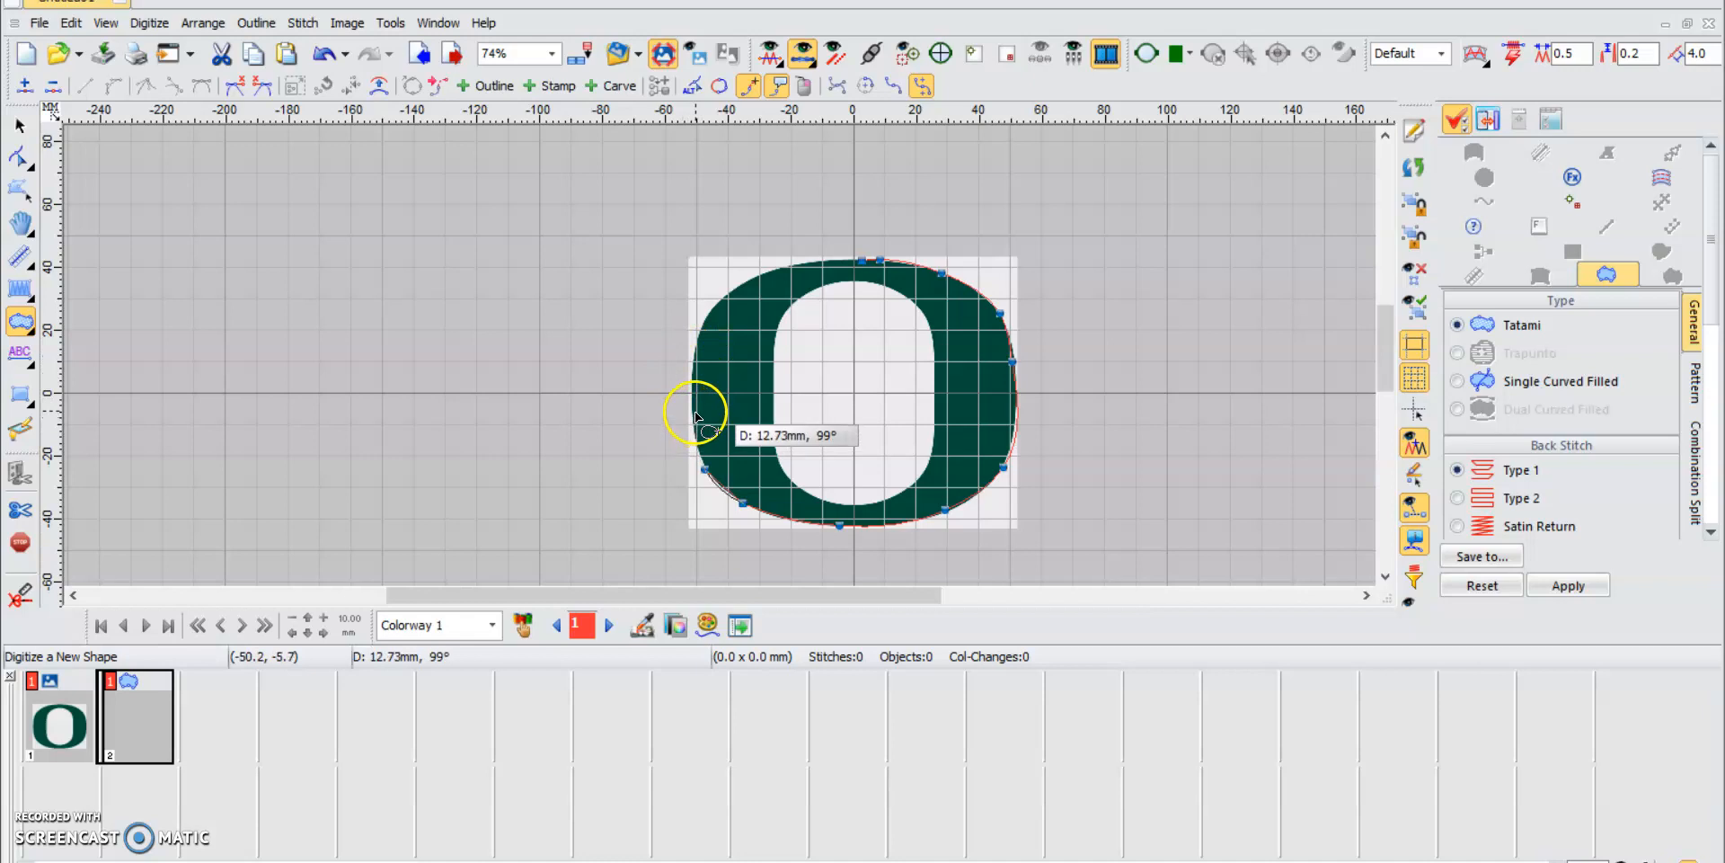
pyautogui.moveTo(705, 352)
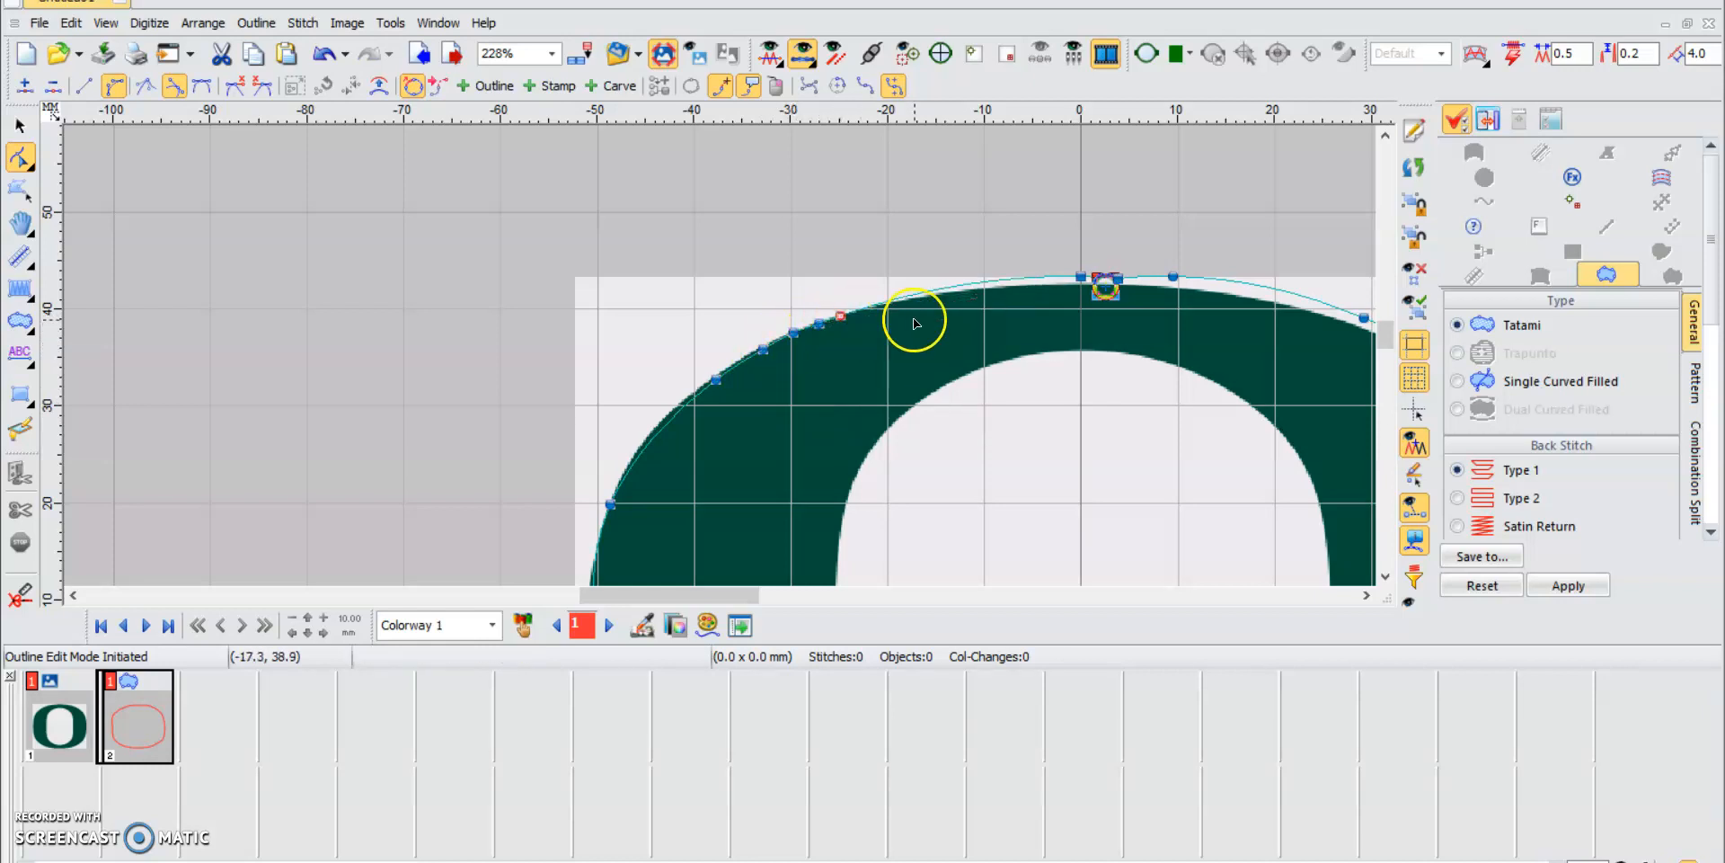
# Drag the outline's top, bottom and side nodes onto the O's outer edge
pyautogui.scroll(-3)
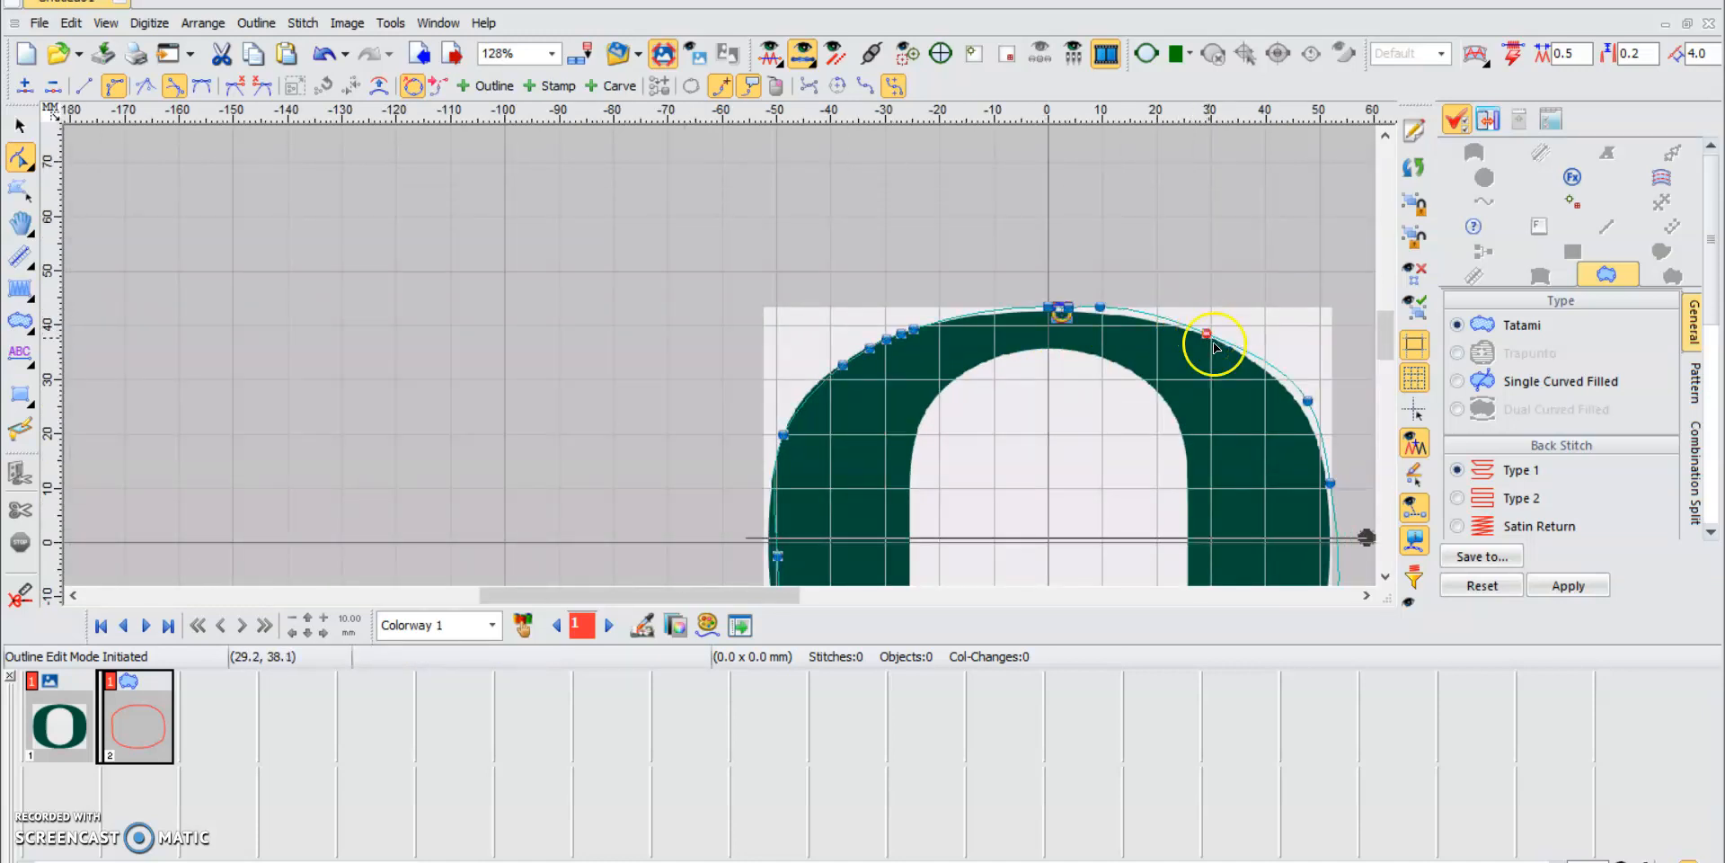
pyautogui.moveTo(1207, 333); pyautogui.dragTo(1308, 404)
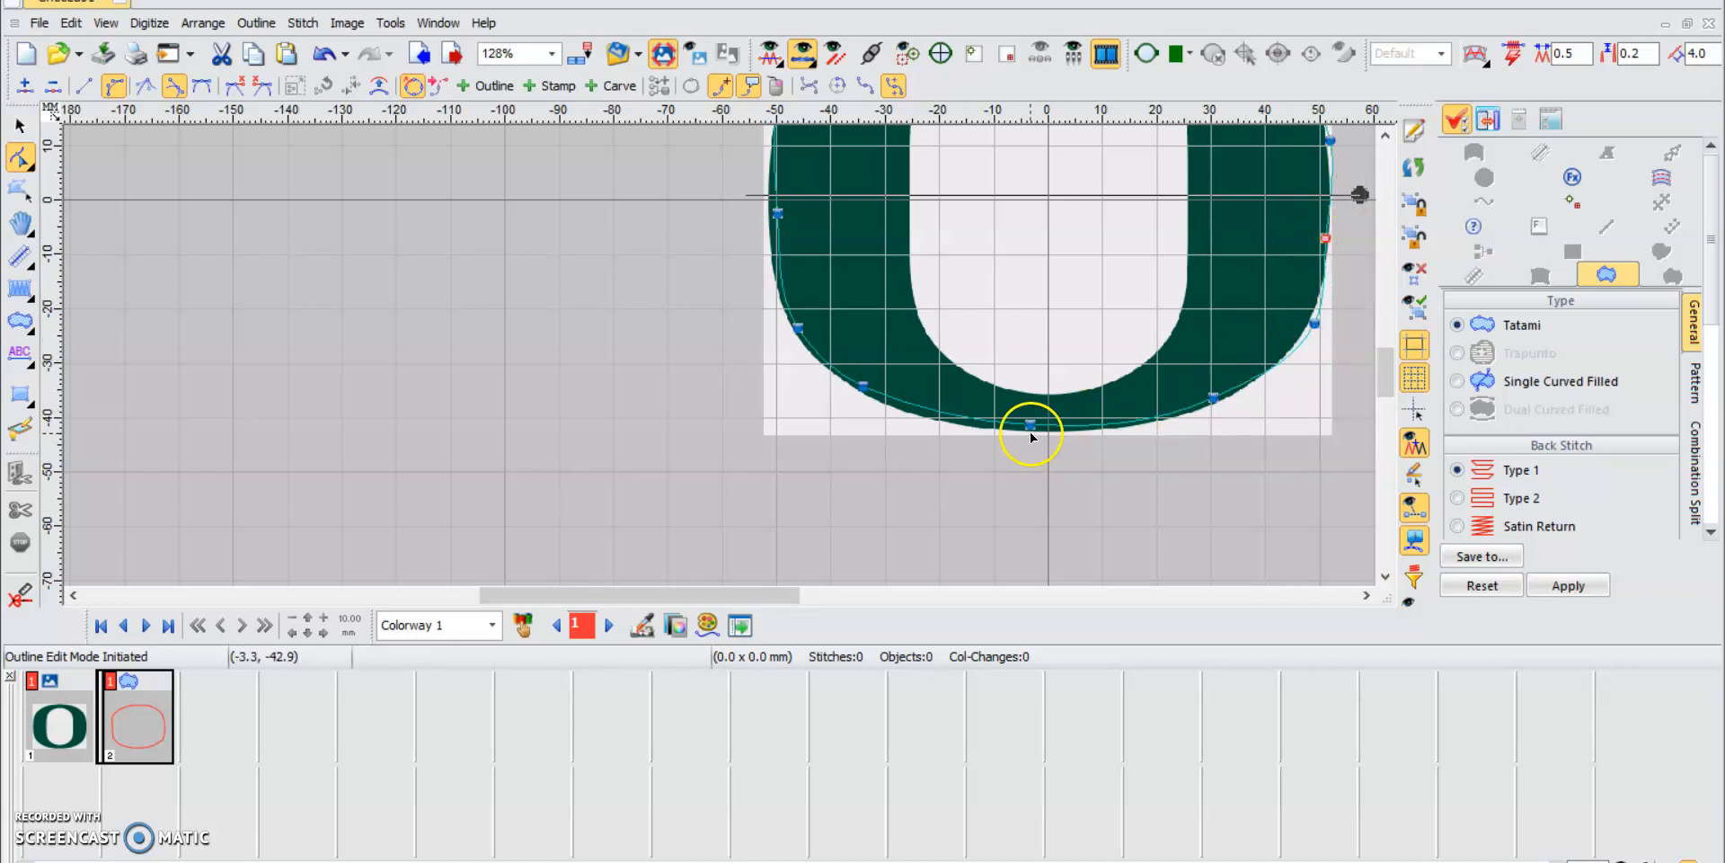
pyautogui.moveTo(1030, 423); pyautogui.dragTo(1030, 429)
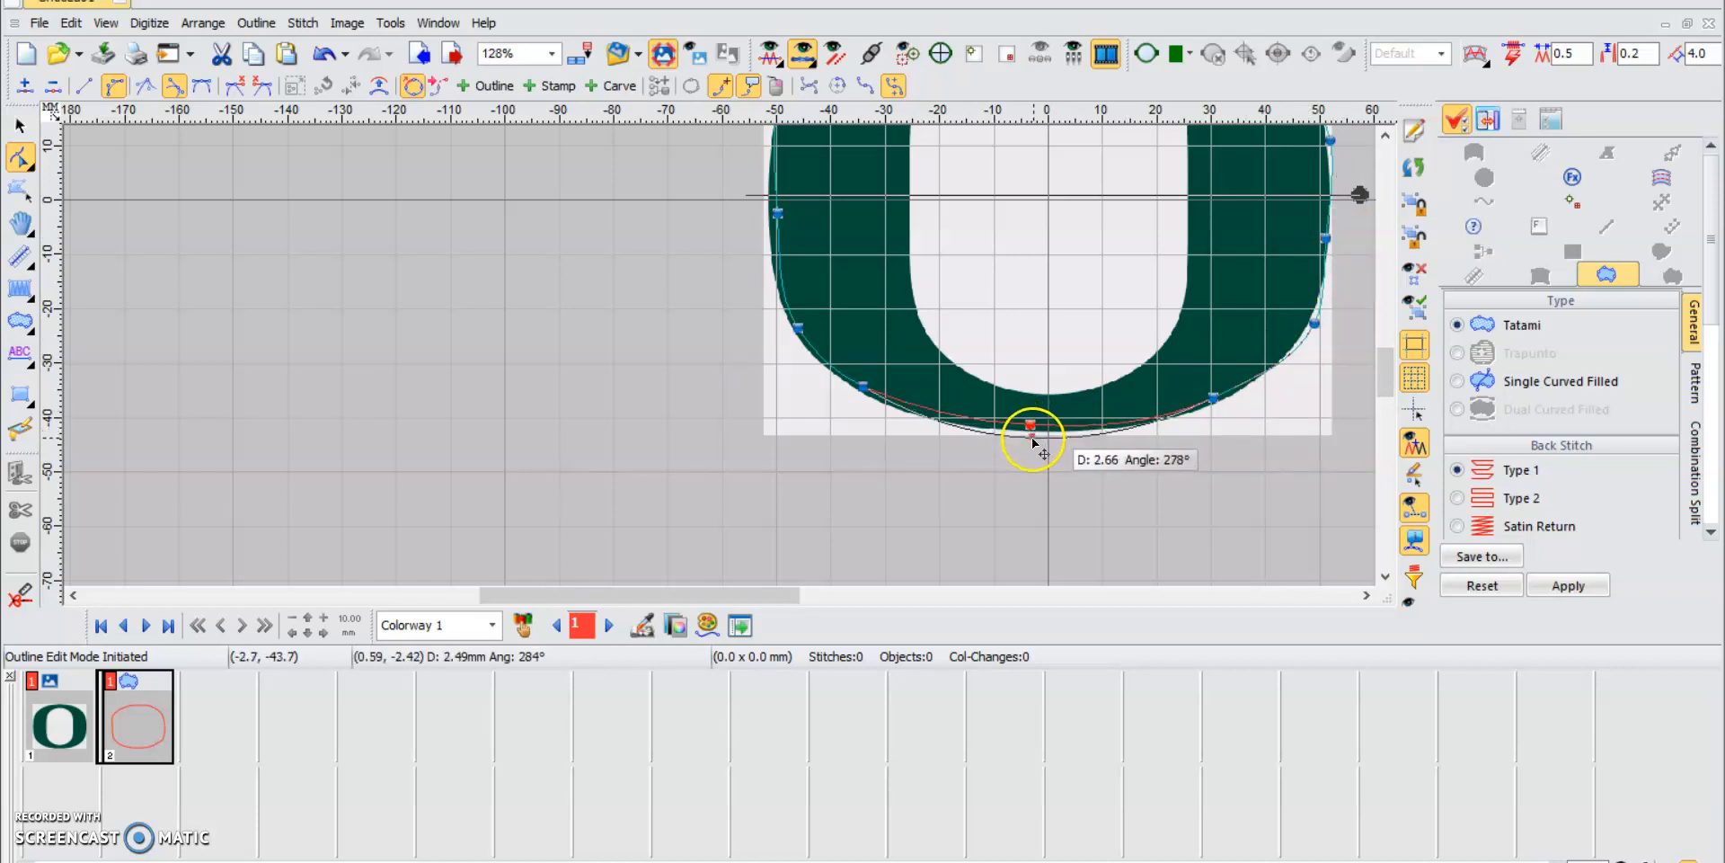
pyautogui.moveTo(1030, 427); pyautogui.dragTo(1216, 398)
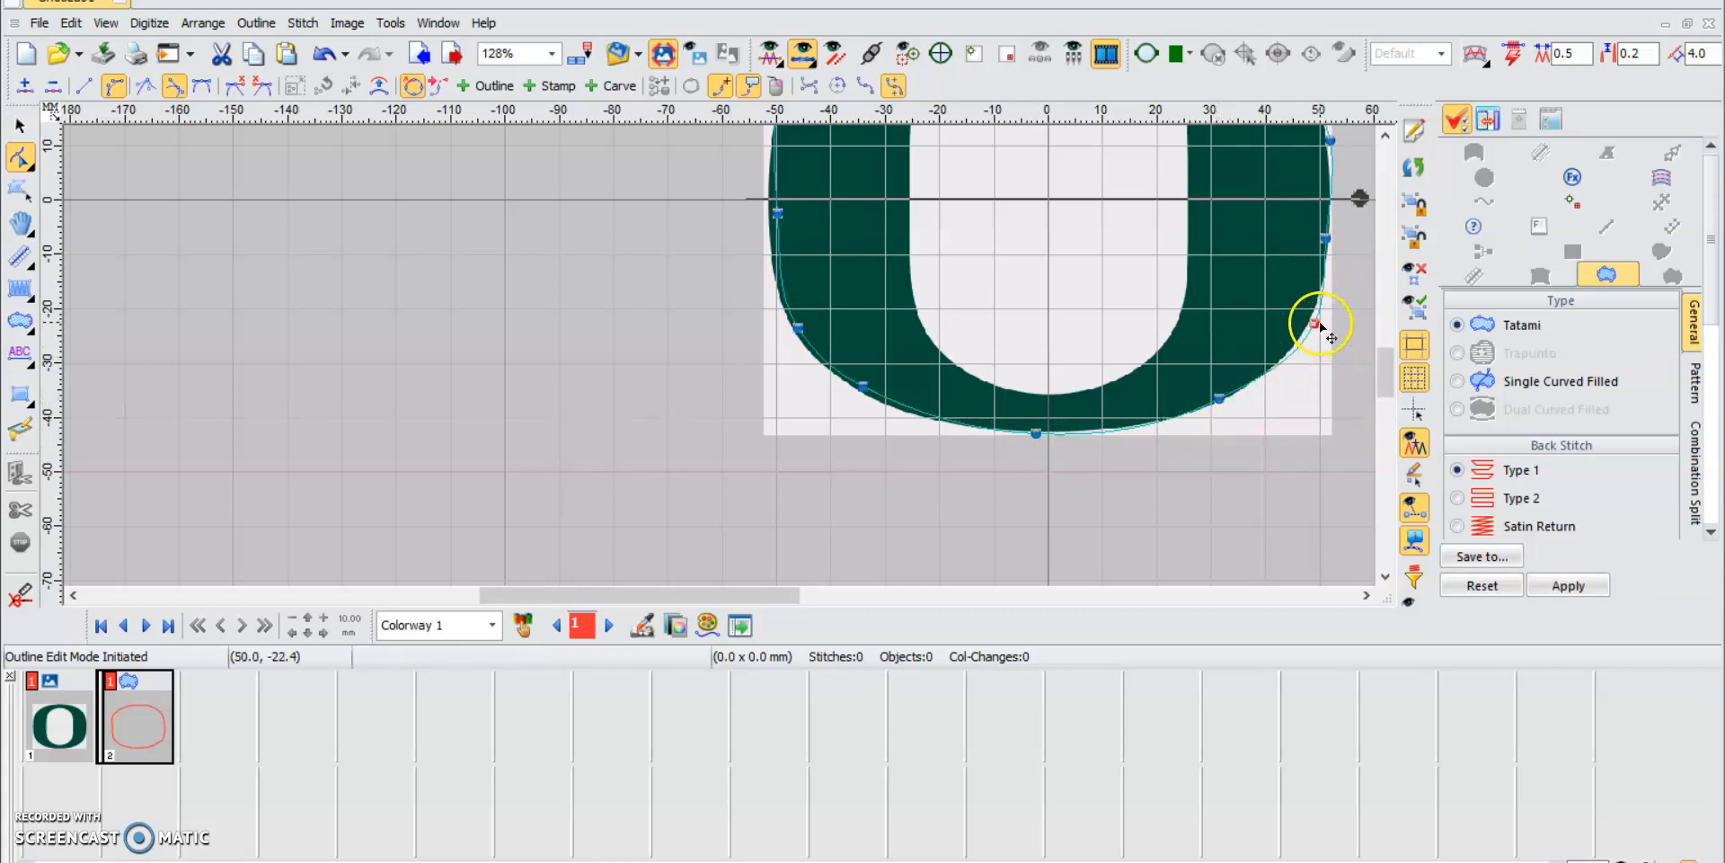
pyautogui.moveTo(781, 240)
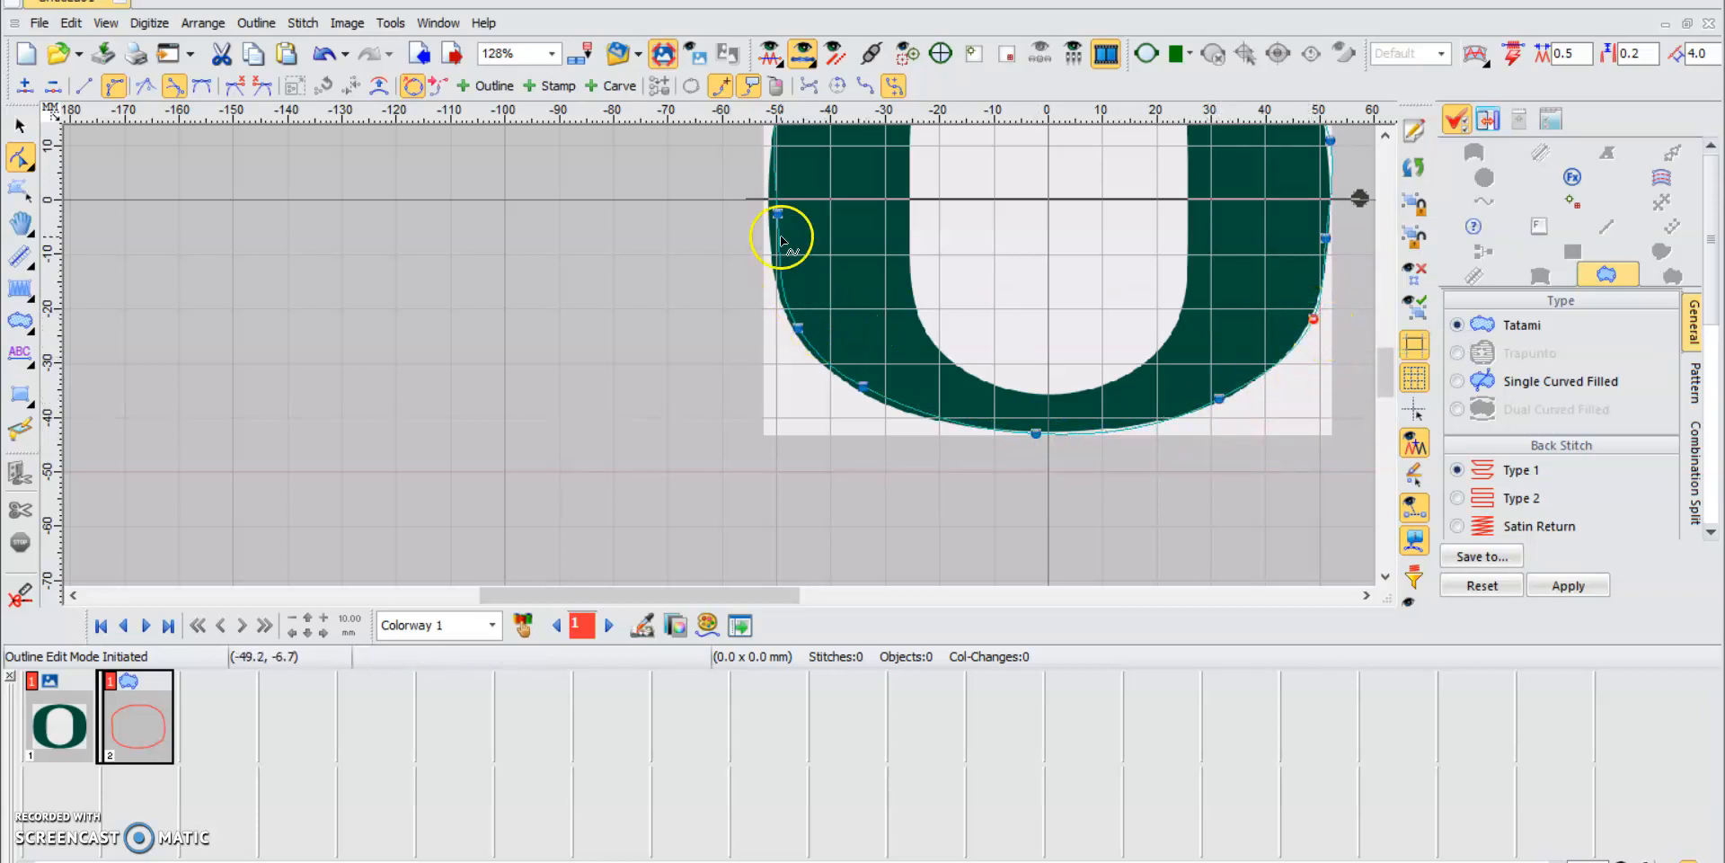
pyautogui.moveTo(788, 324)
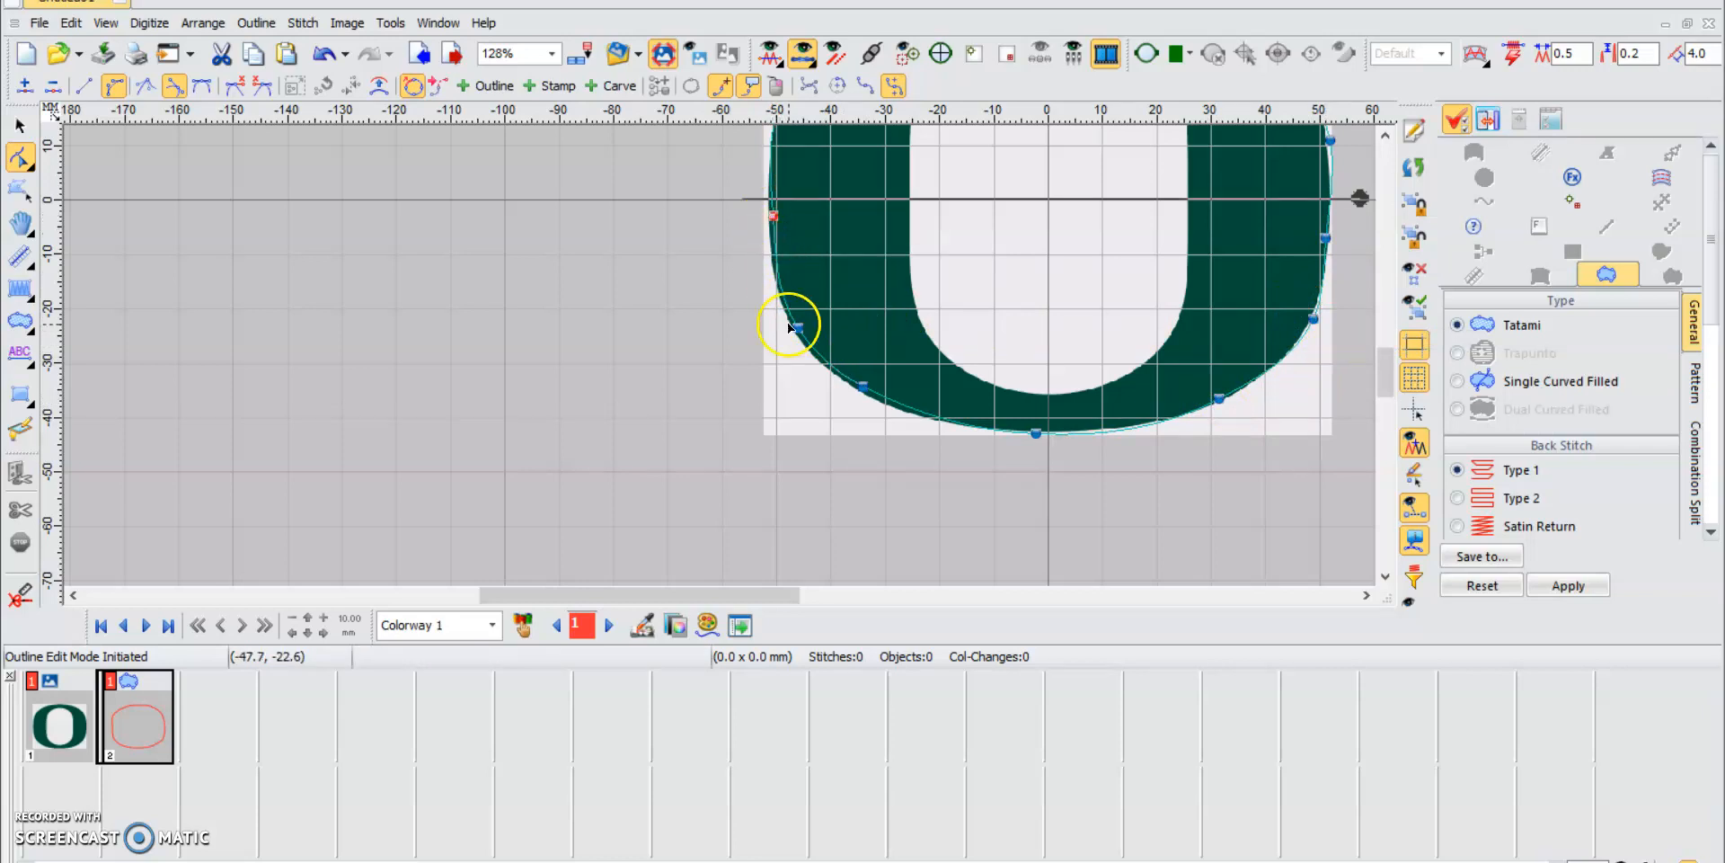
pyautogui.moveTo(790, 329); pyautogui.dragTo(797, 332)
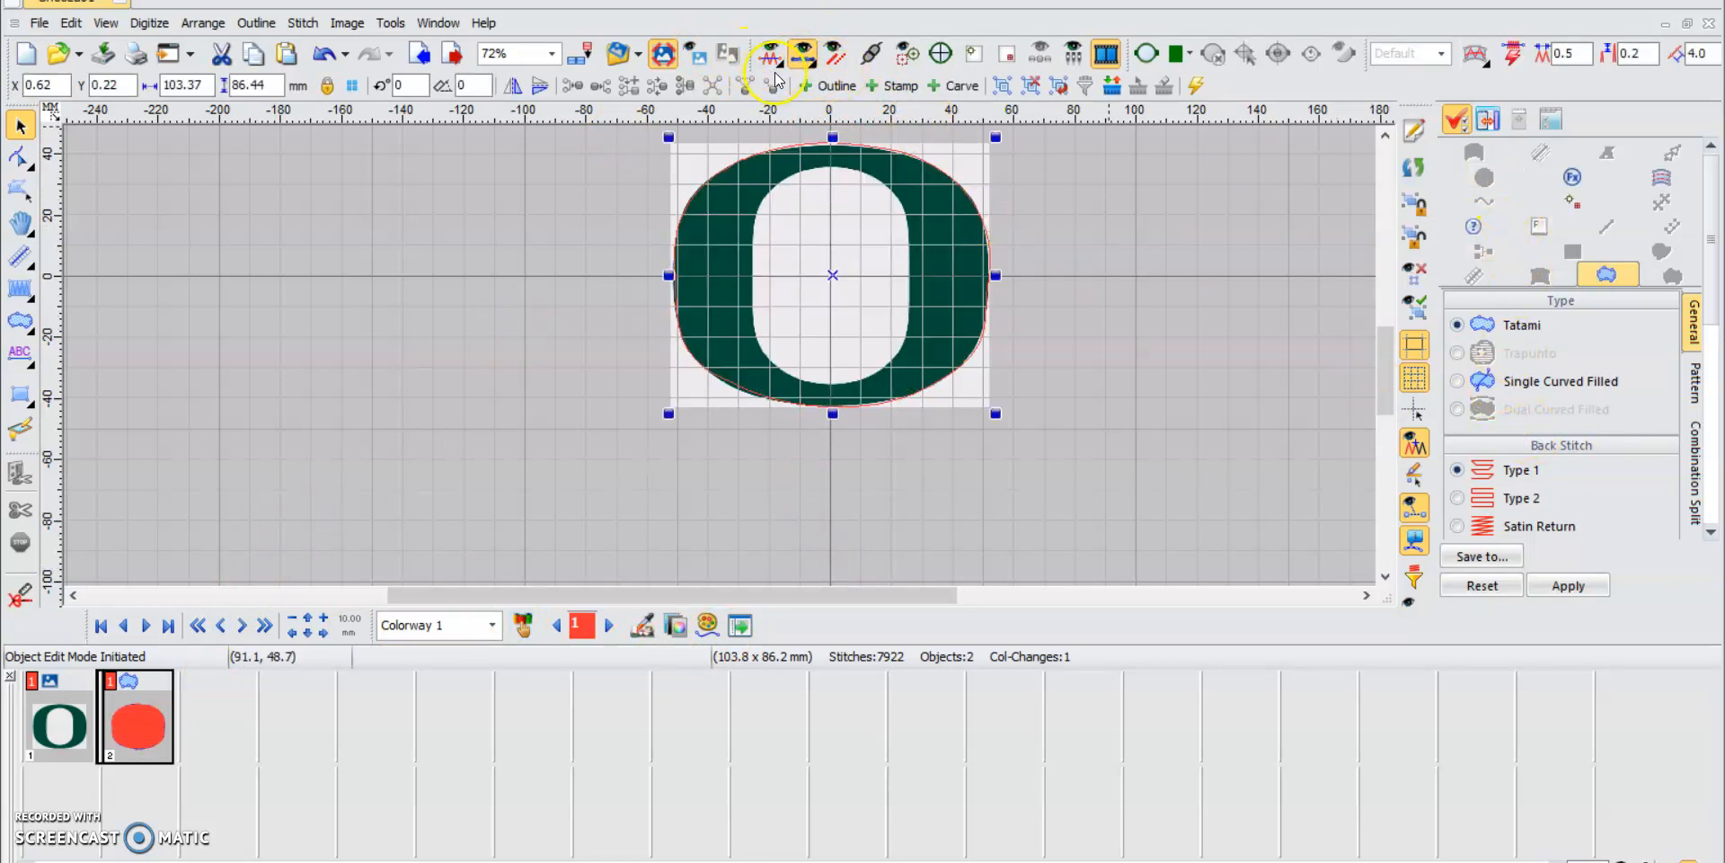
pyautogui.moveTo(931, 140)
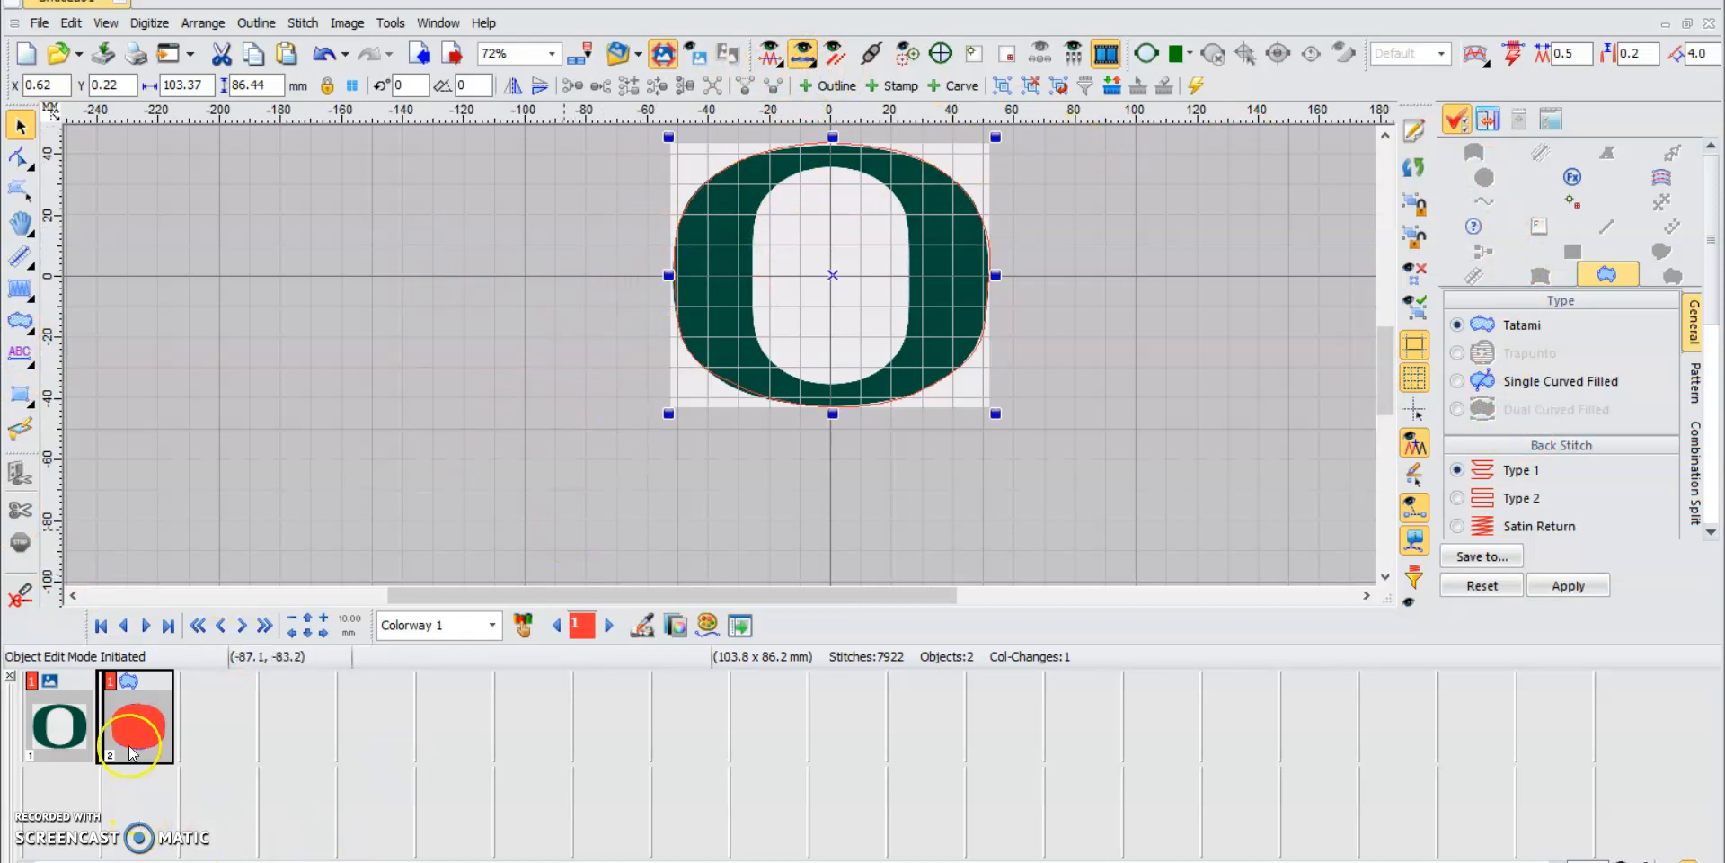
pyautogui.click(57, 726)
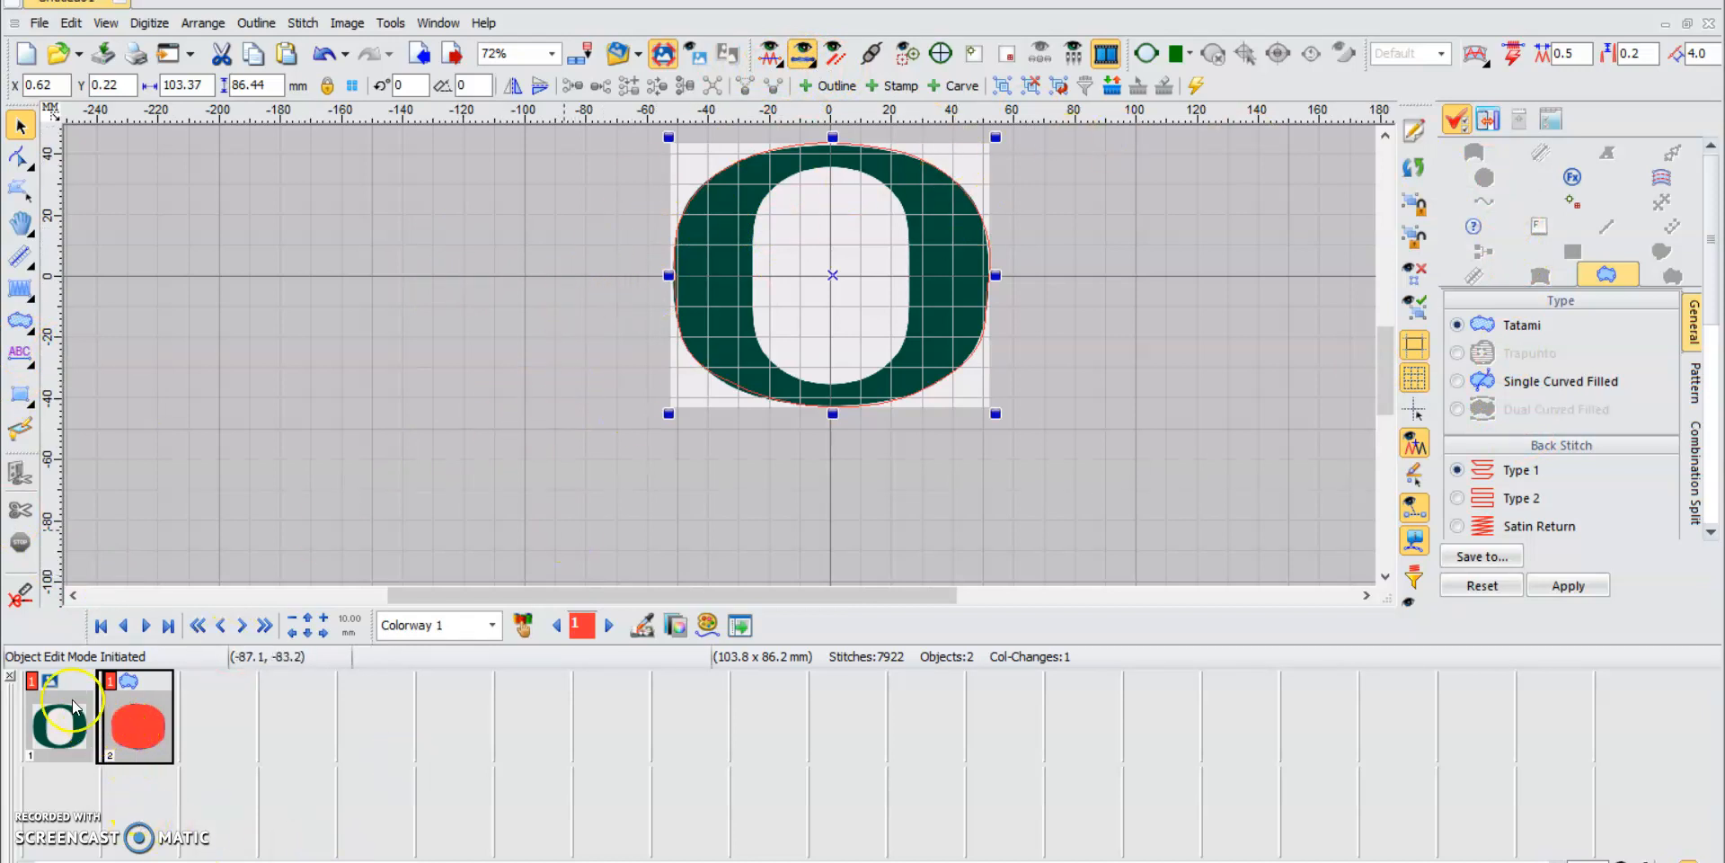
pyautogui.moveTo(61, 715)
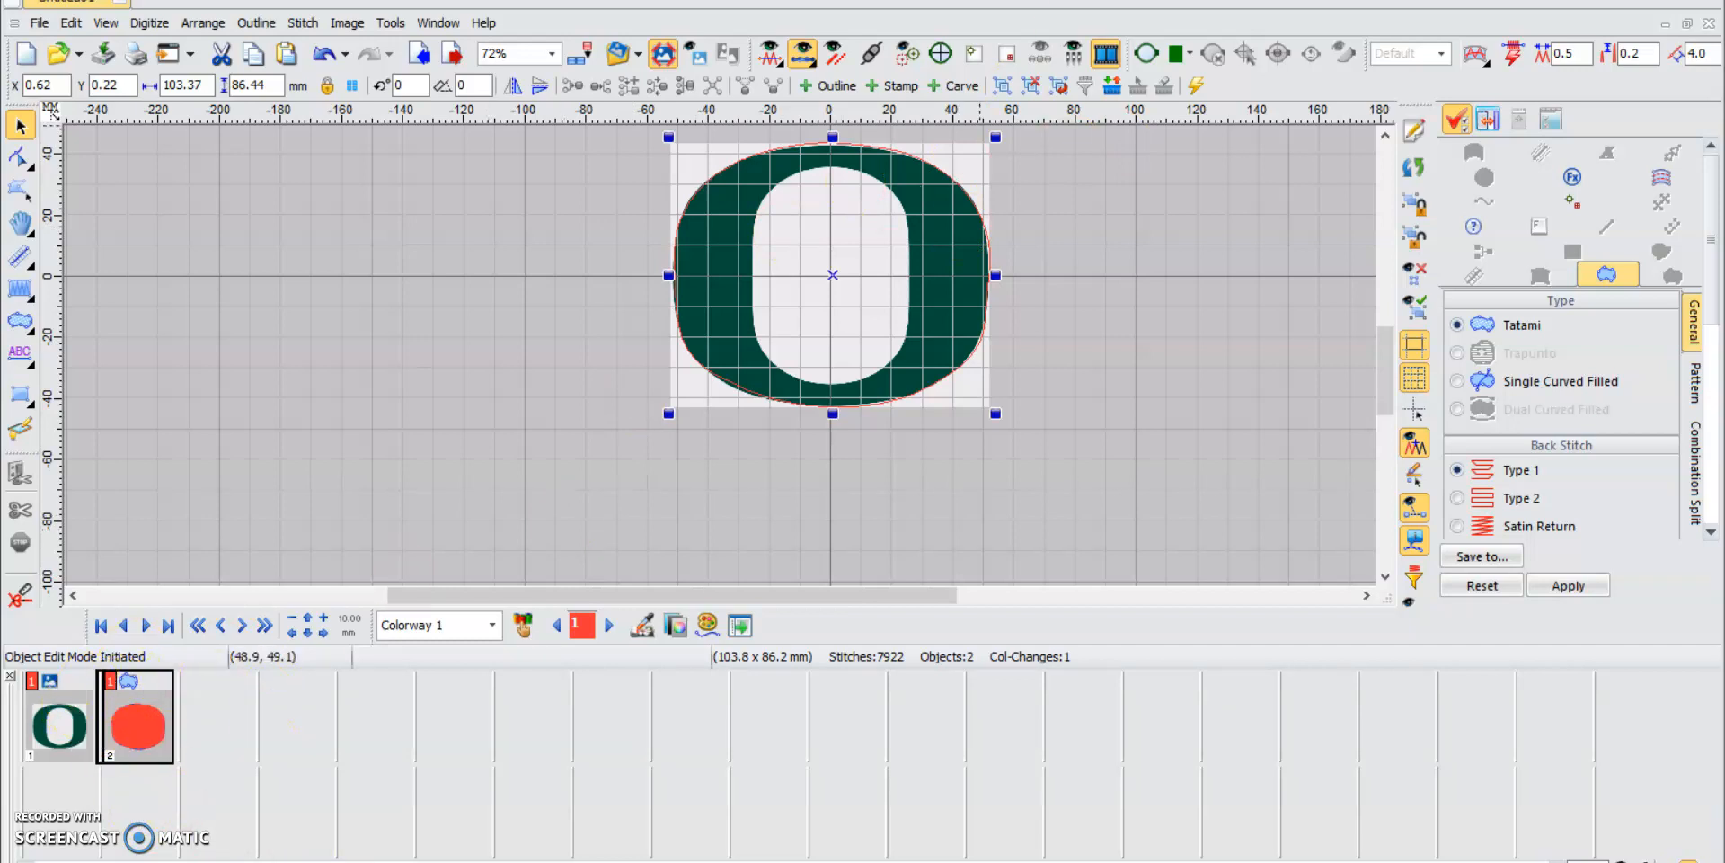
pyautogui.moveTo(691, 240)
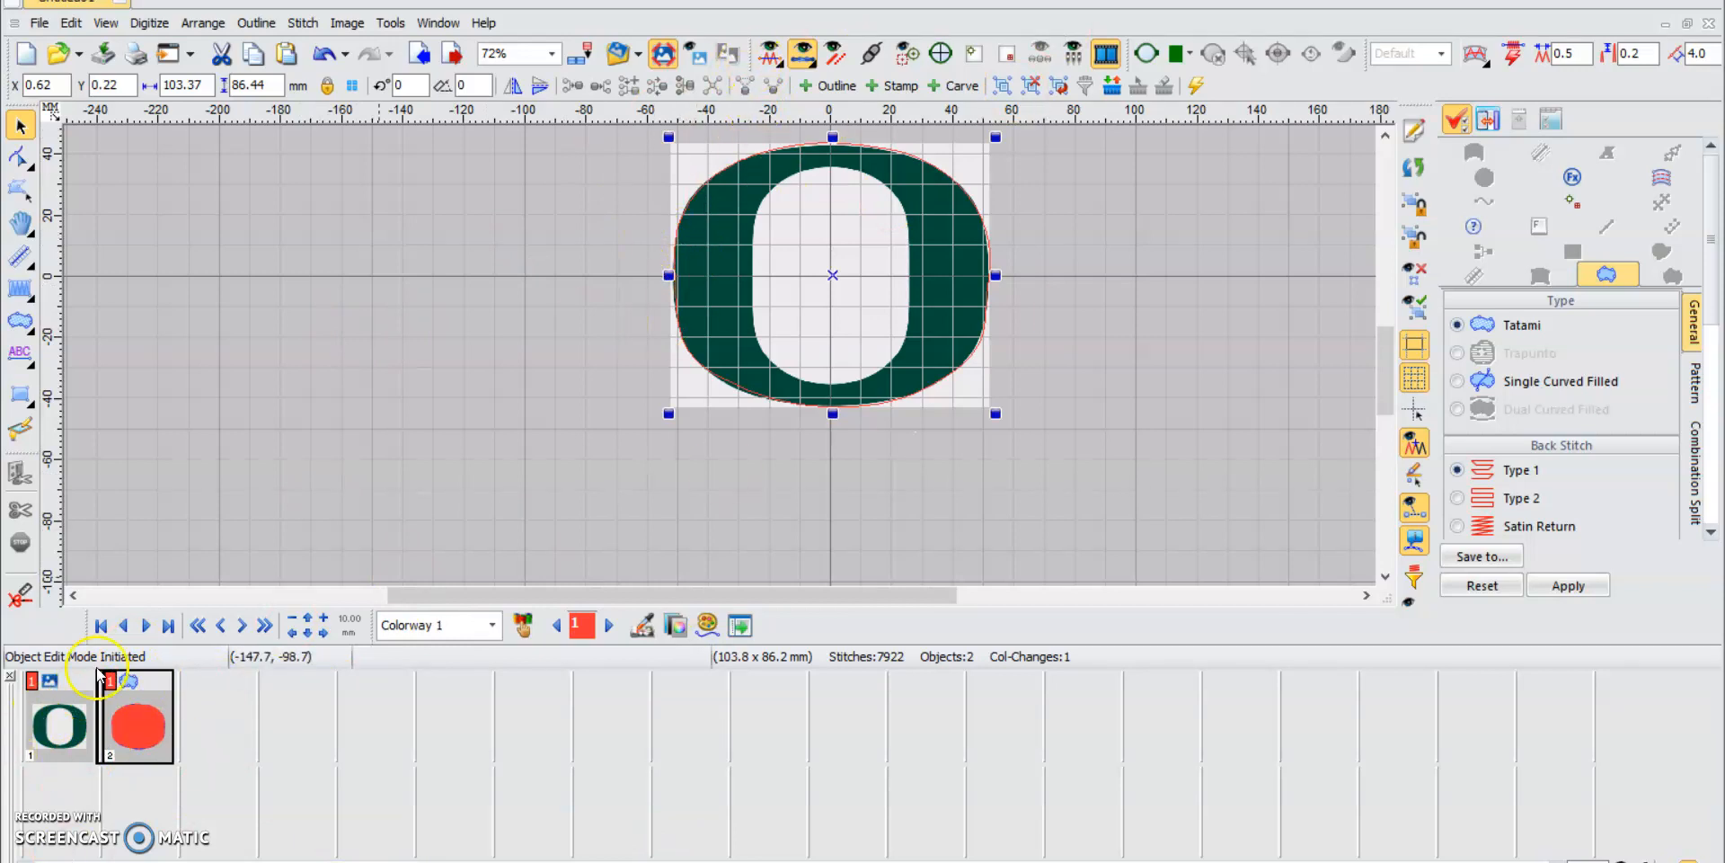
pyautogui.moveTo(827, 53)
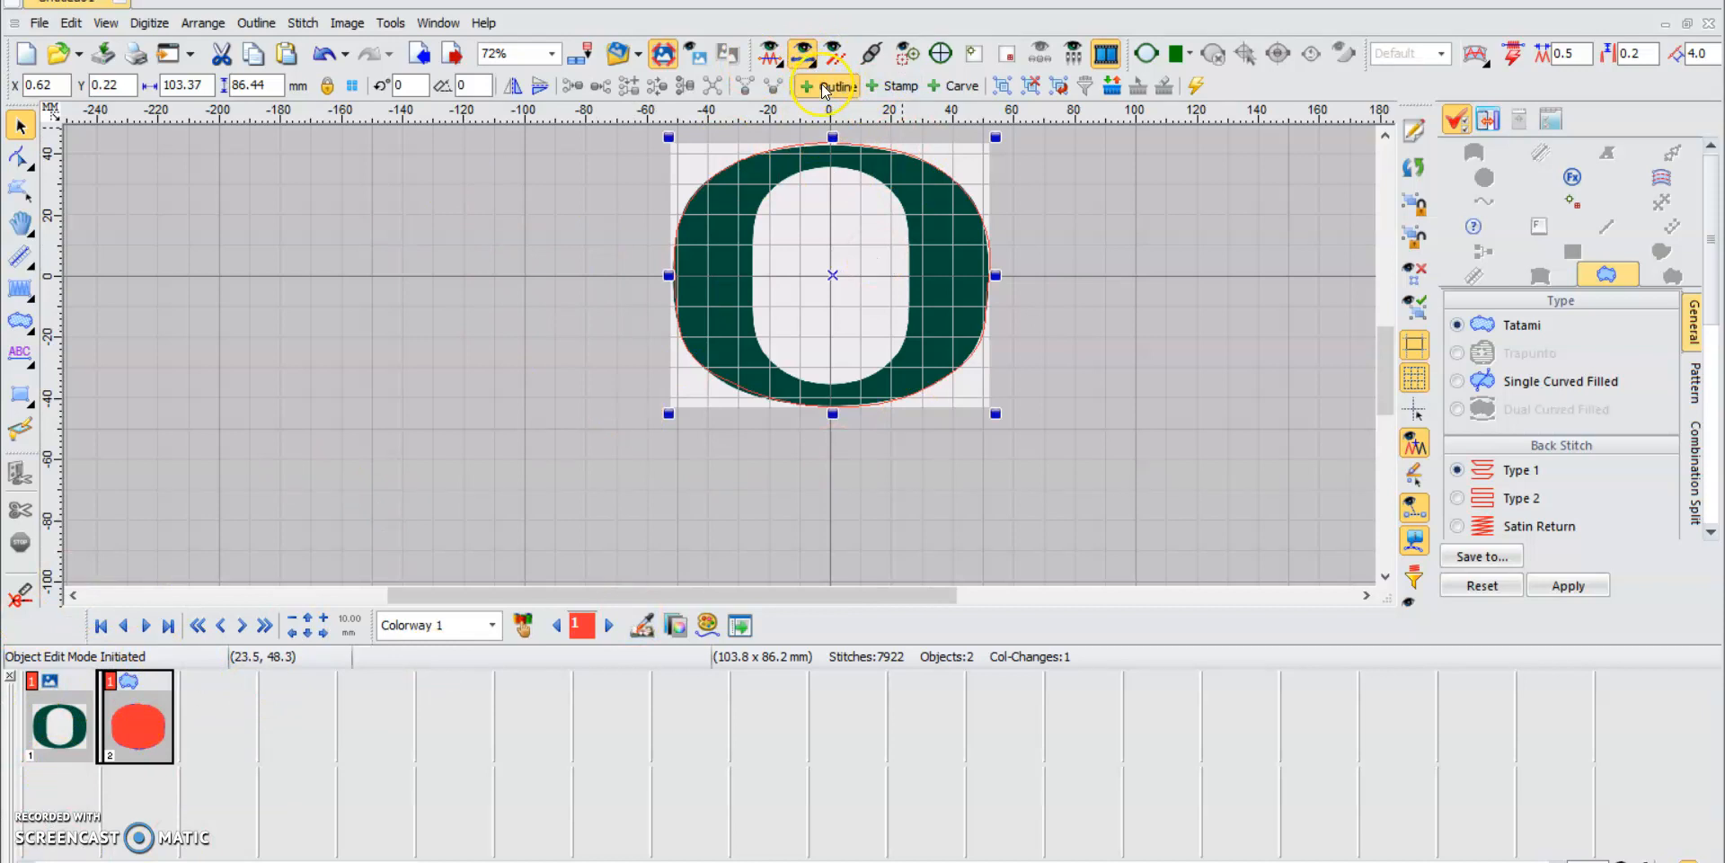
# Start an internal hole outline on the tatami O with + Outline
pyautogui.click(819, 86)
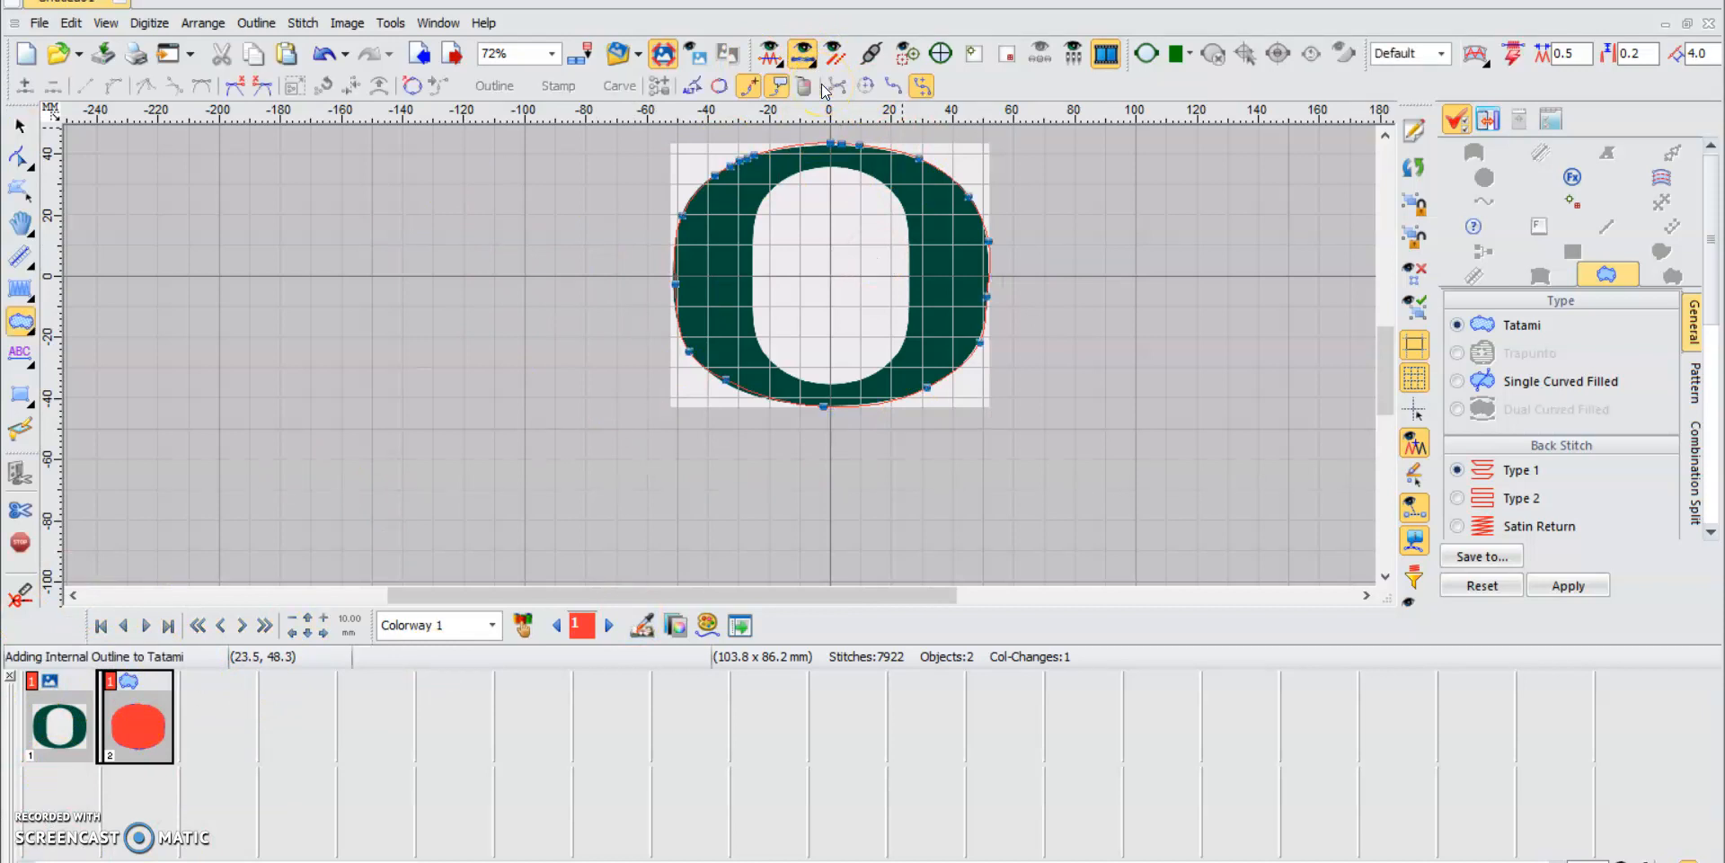
pyautogui.moveTo(823, 99)
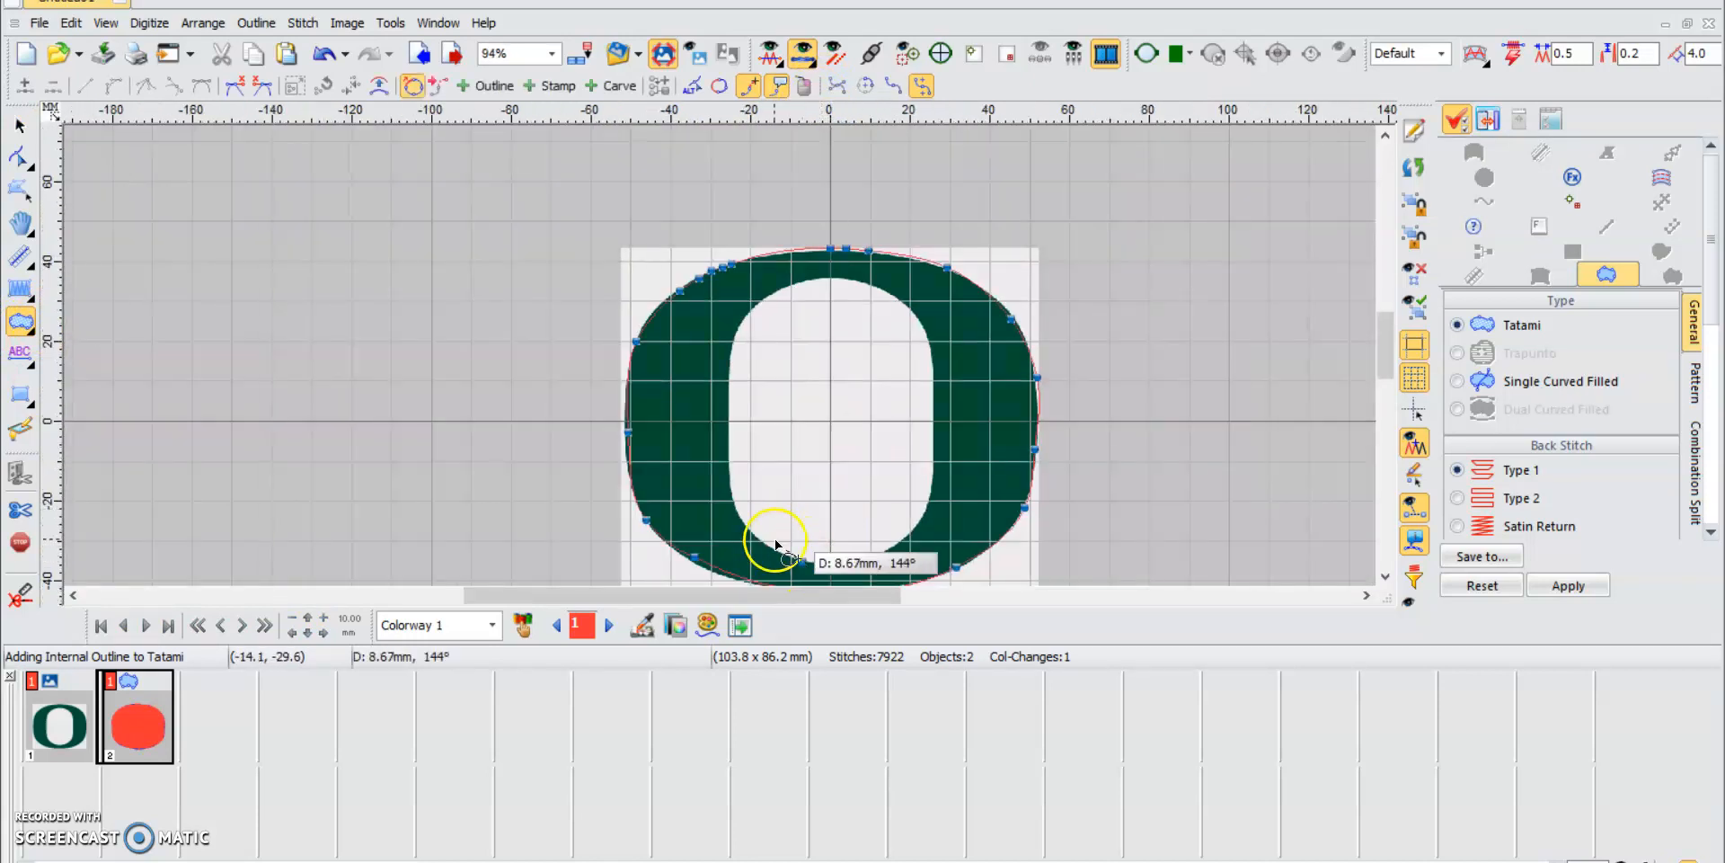
pyautogui.moveTo(732, 485)
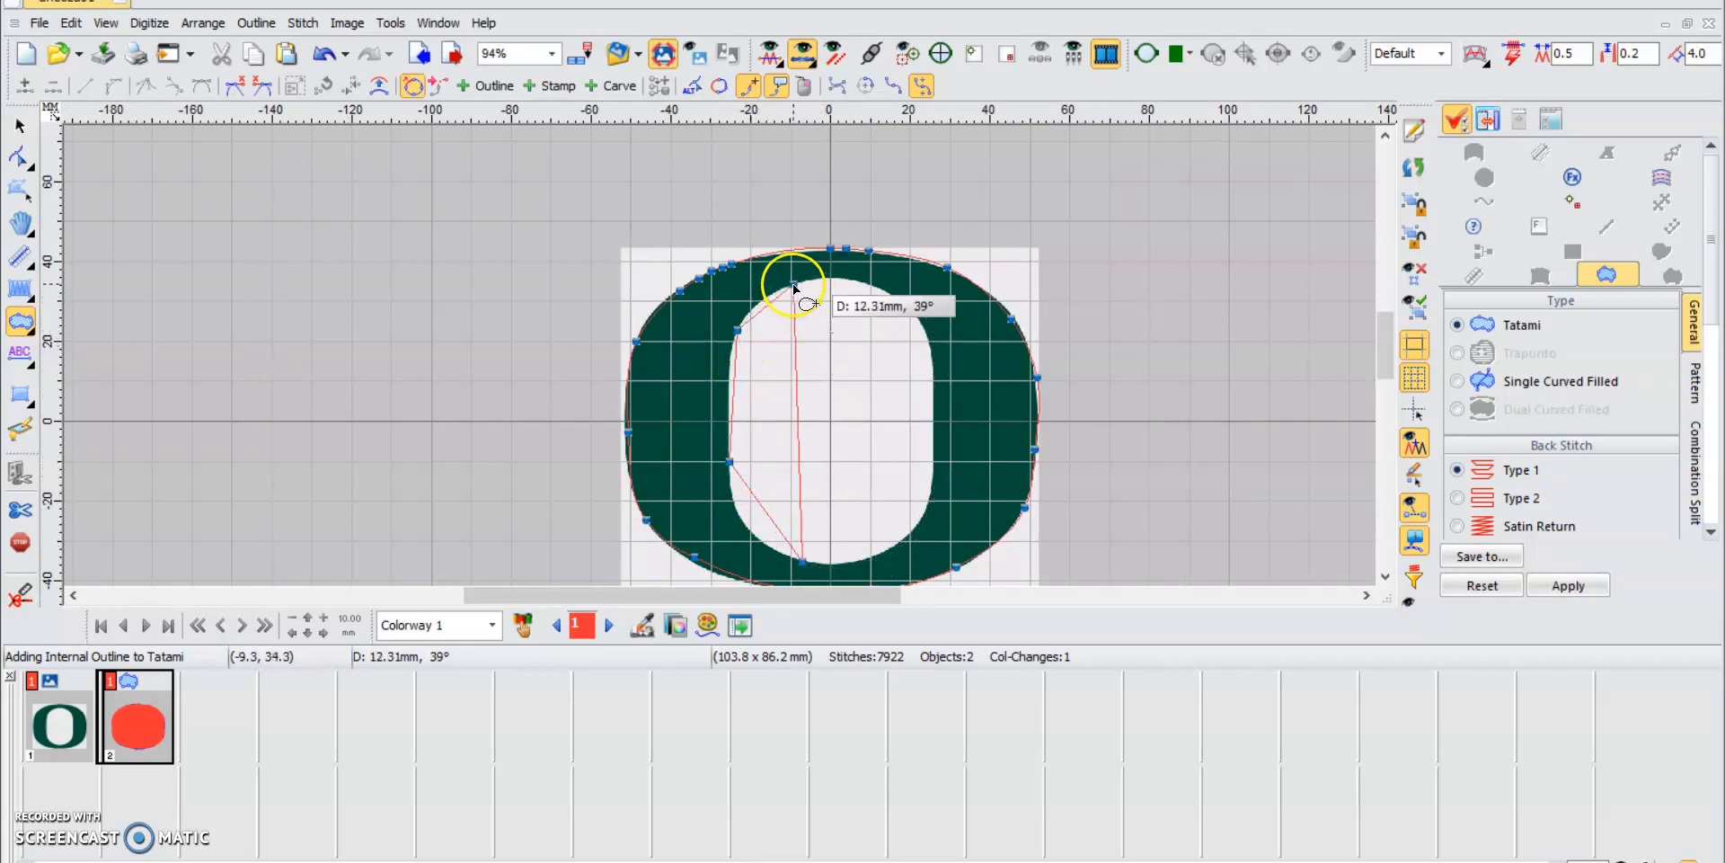
pyautogui.moveTo(868, 297)
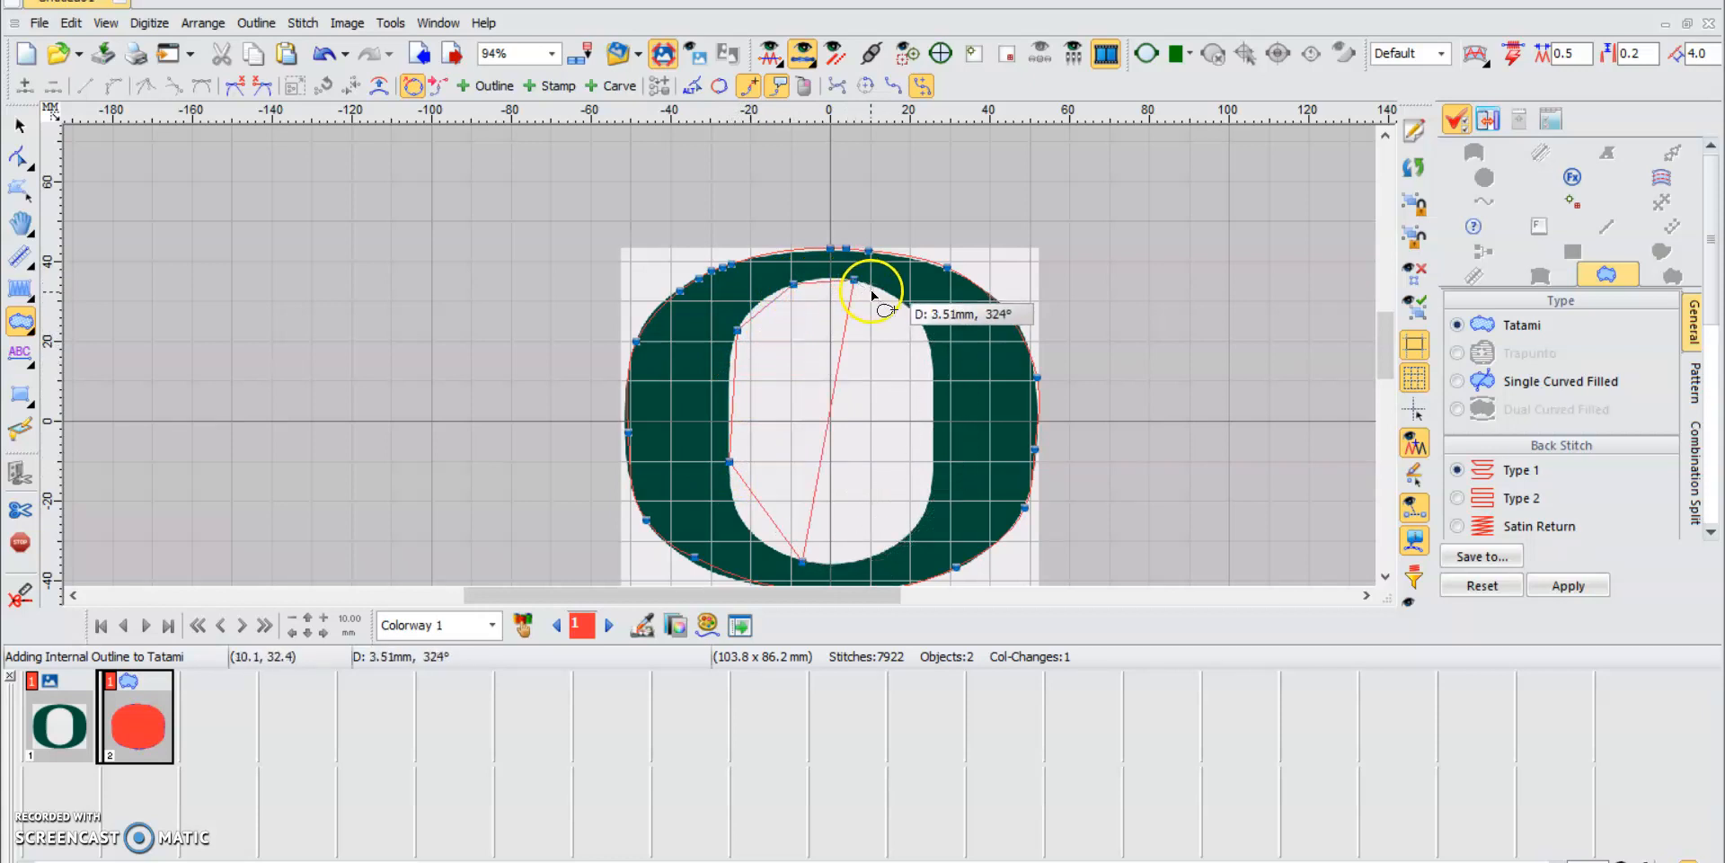
pyautogui.moveTo(933, 379)
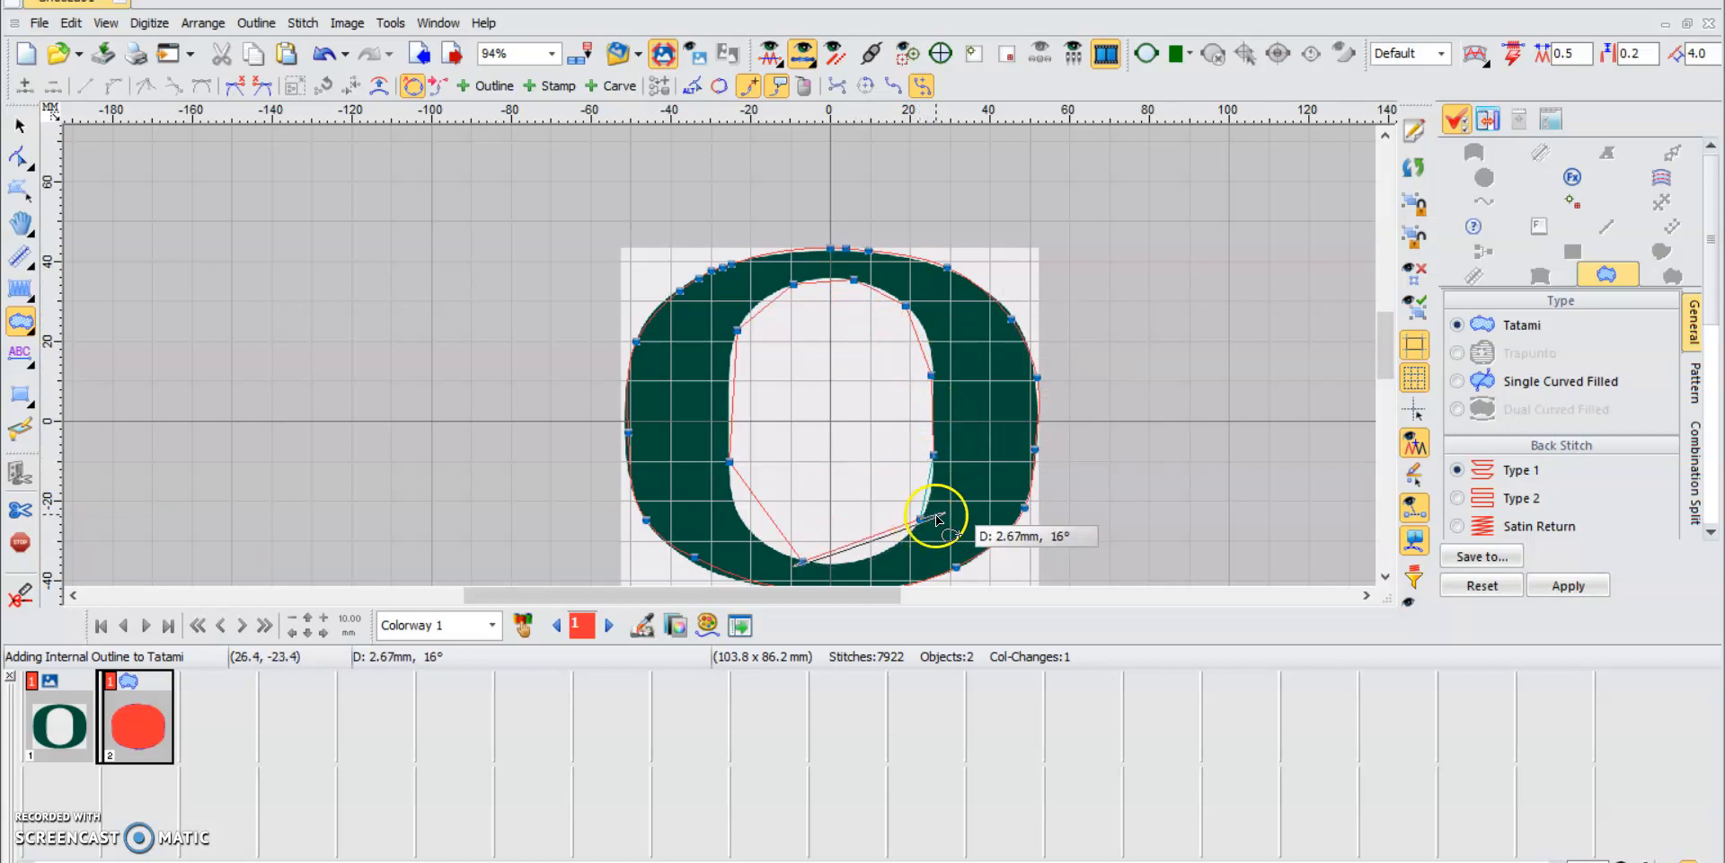
pyautogui.moveTo(891, 556)
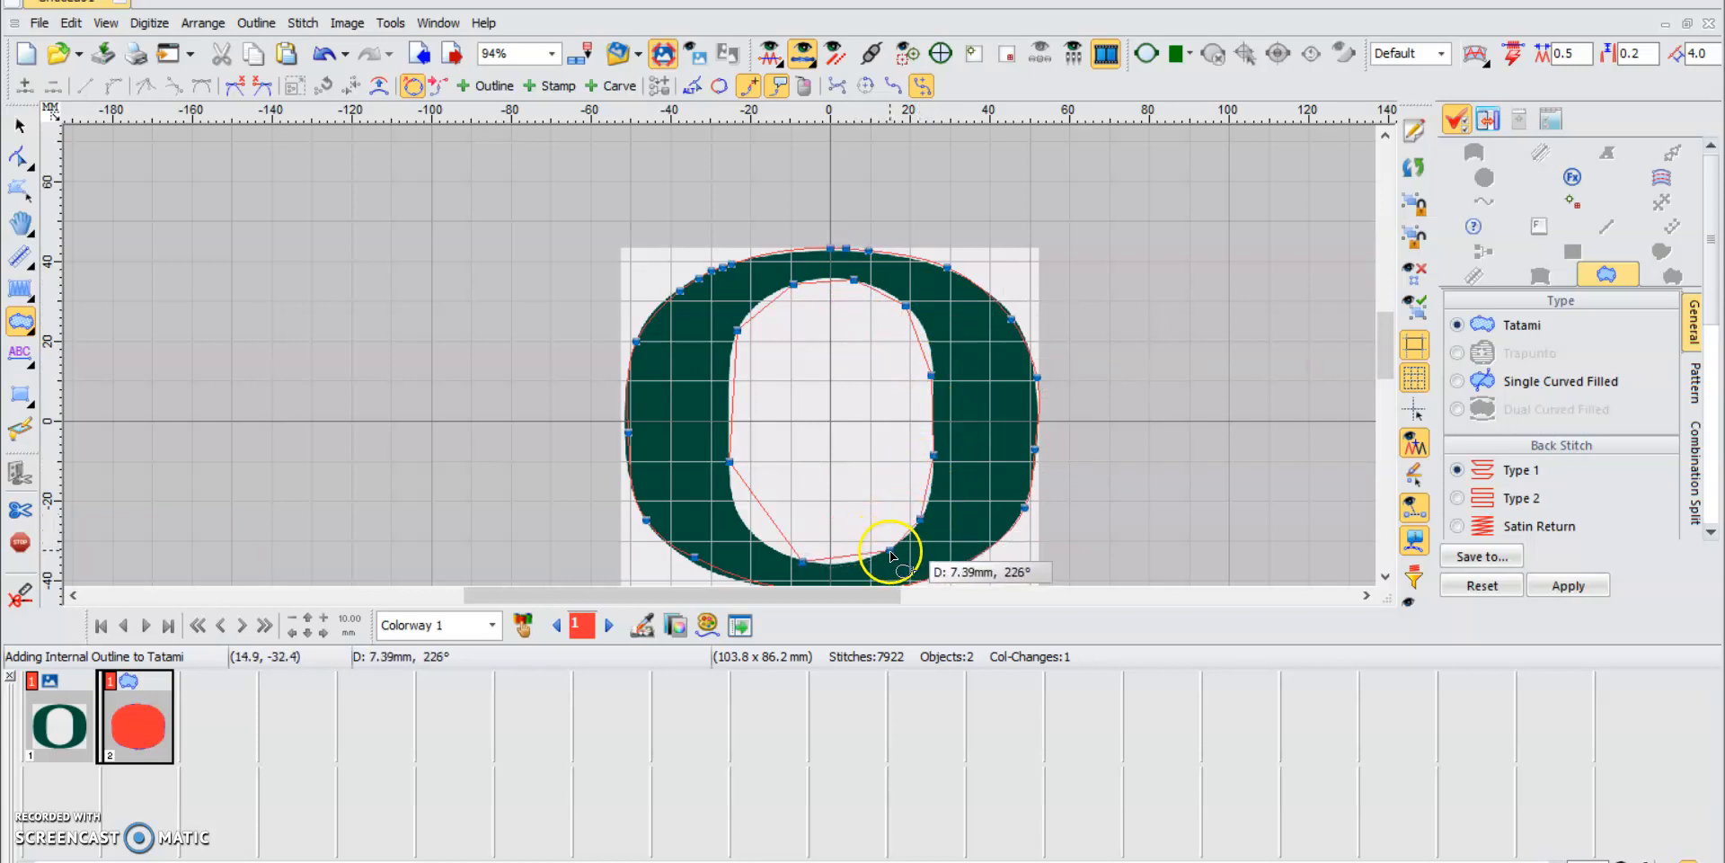
pyautogui.moveTo(837, 567)
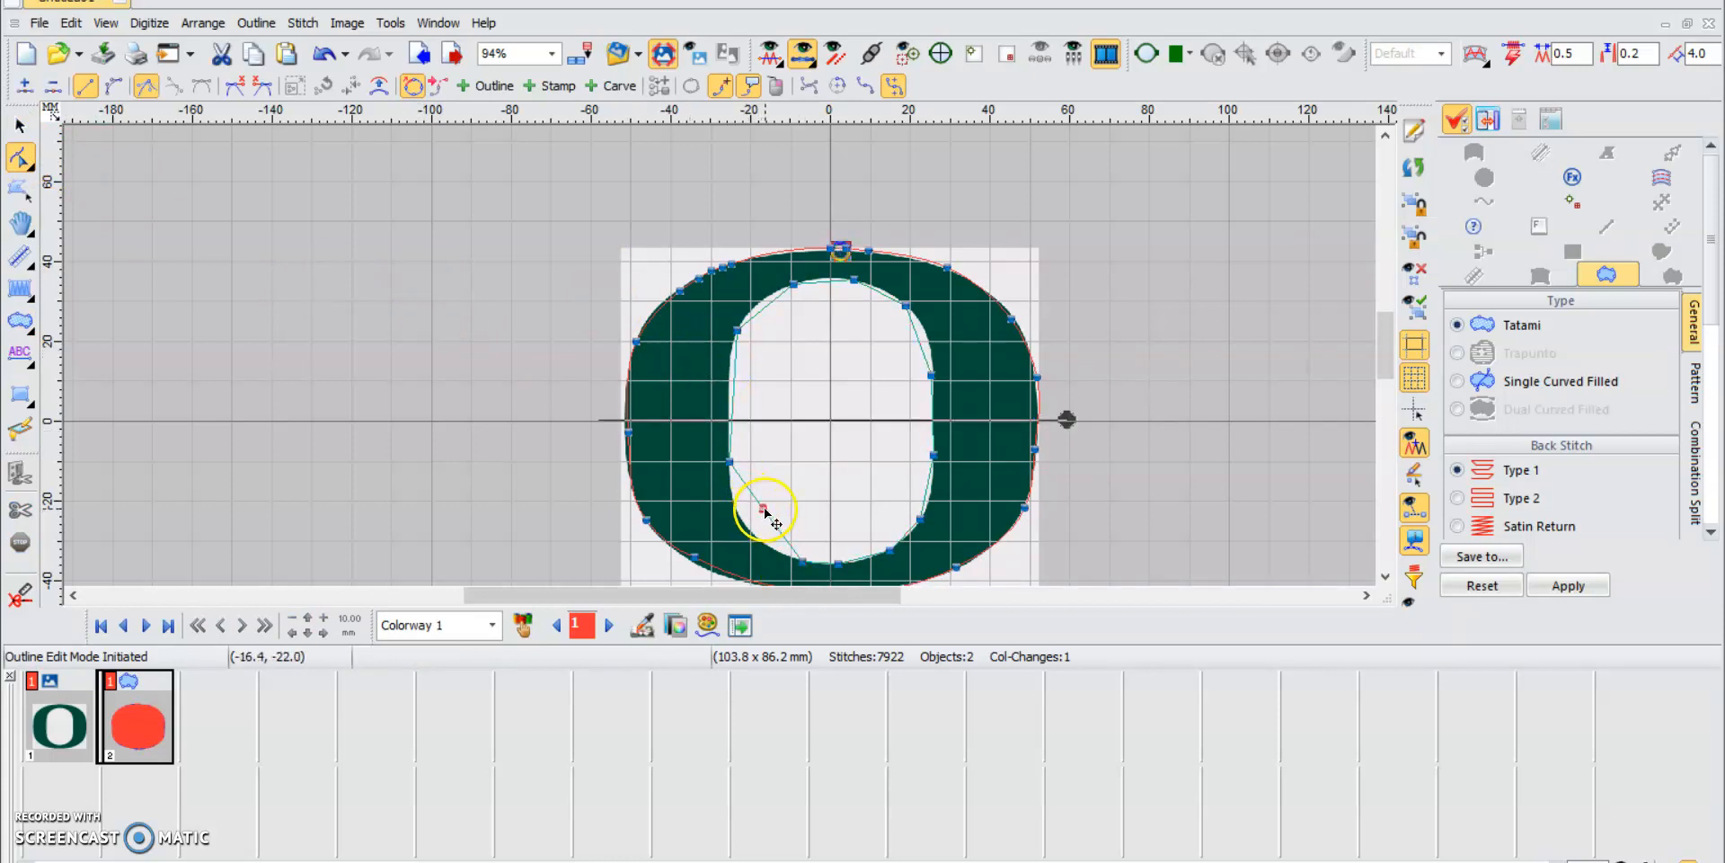
pyautogui.moveTo(743, 500)
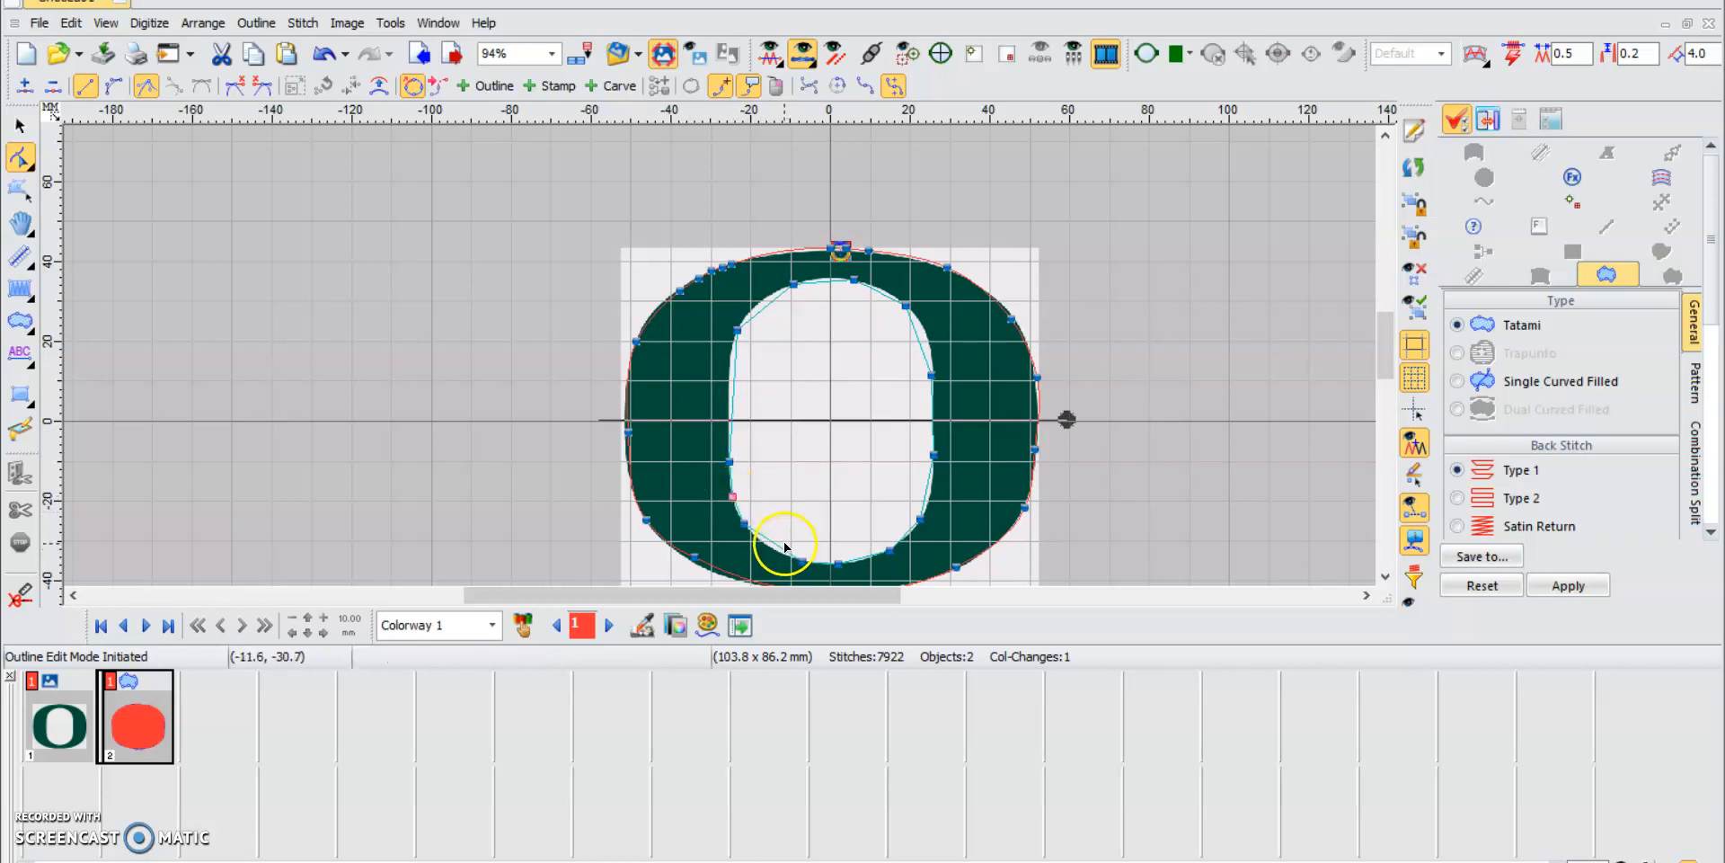
pyautogui.moveTo(944, 487)
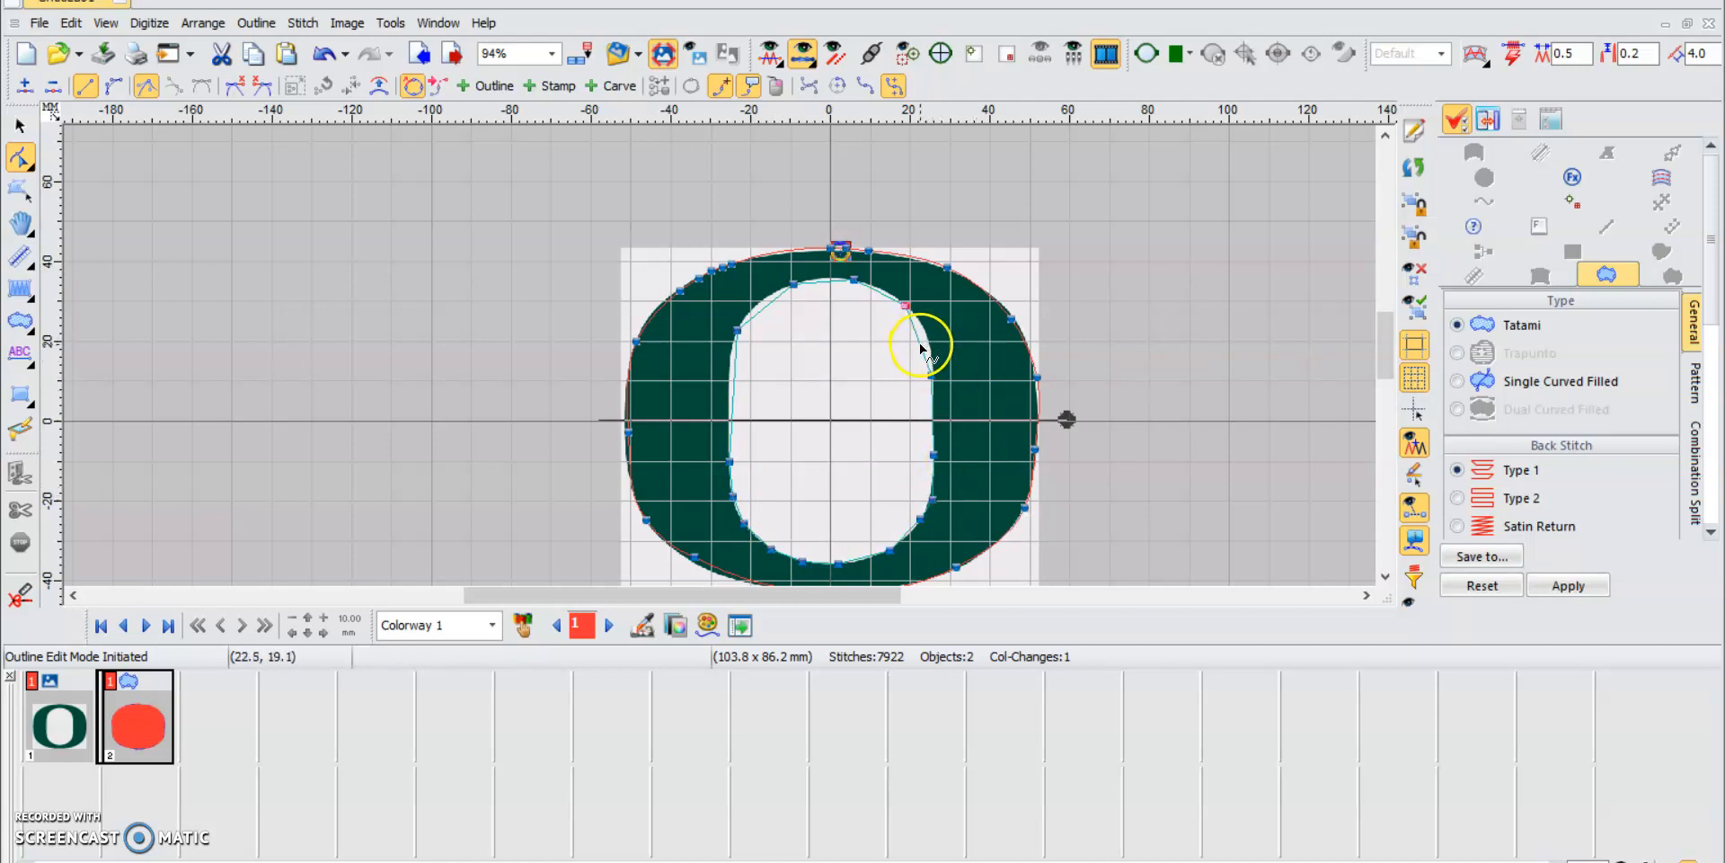
pyautogui.moveTo(770, 313)
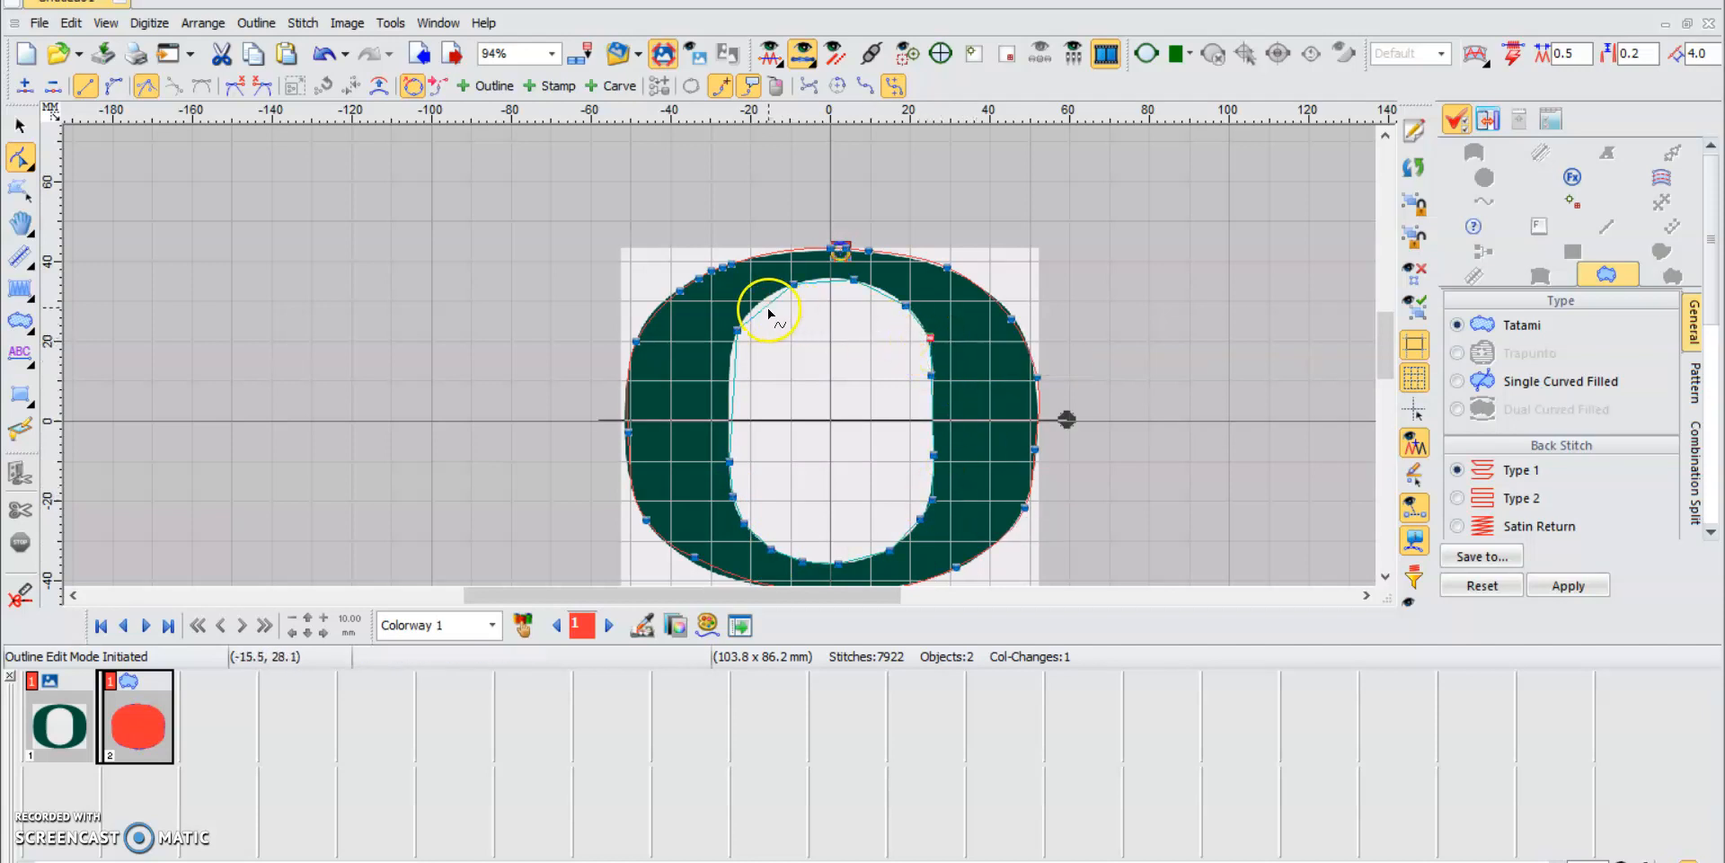
# Drag a hole-outline node onto the O's inner edge
pyautogui.moveTo(768, 313); pyautogui.dragTo(778, 303)
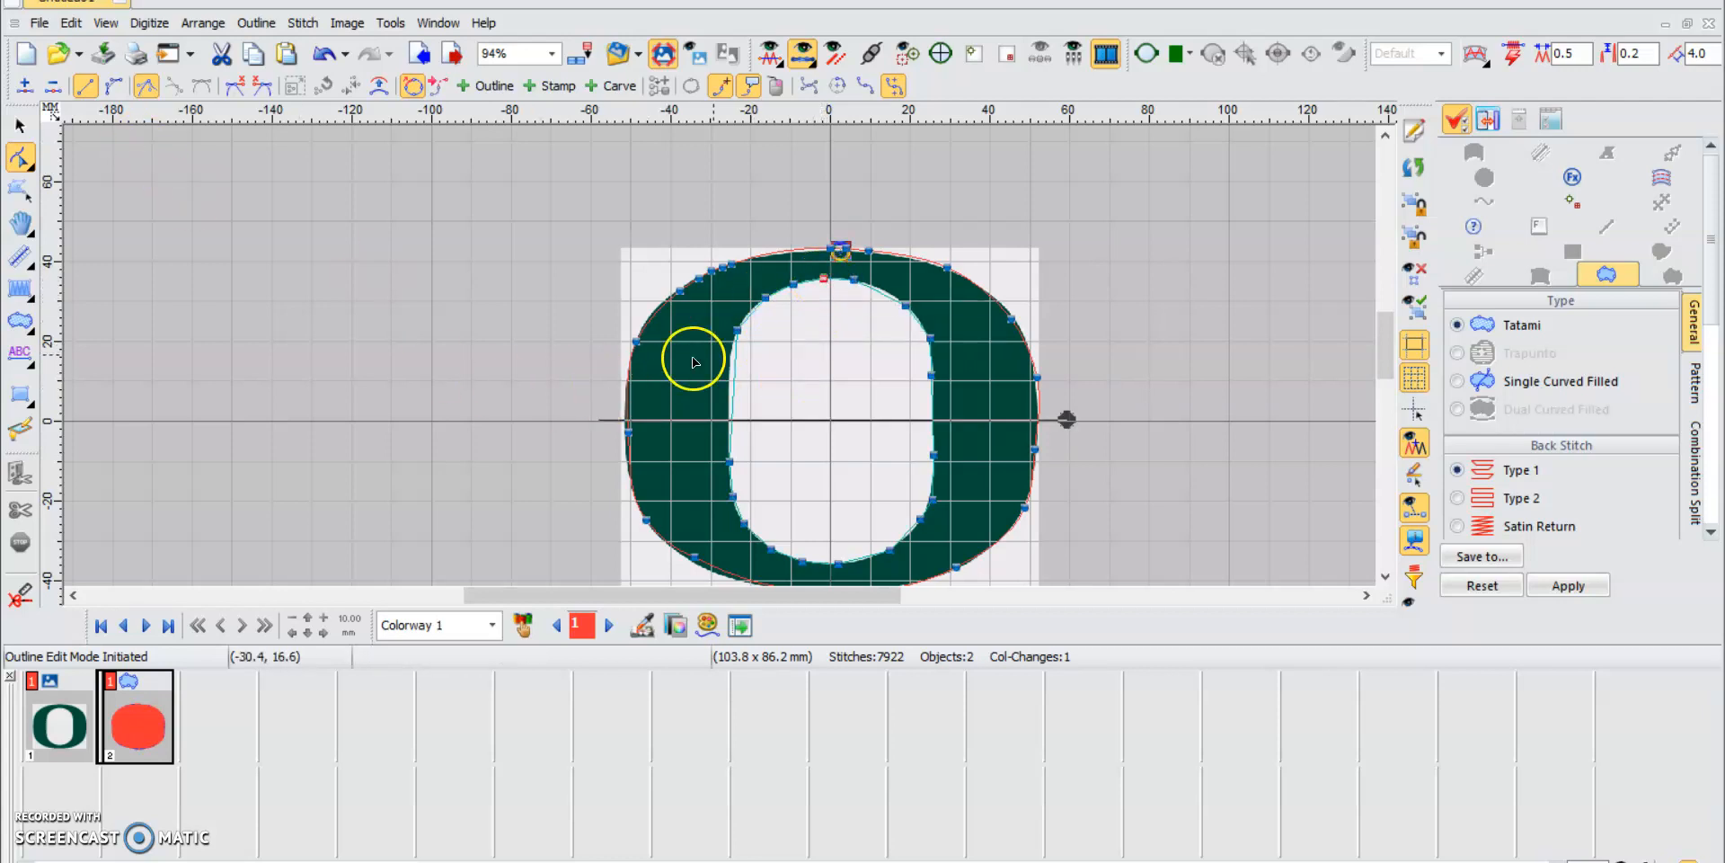
pyautogui.moveTo(732, 397)
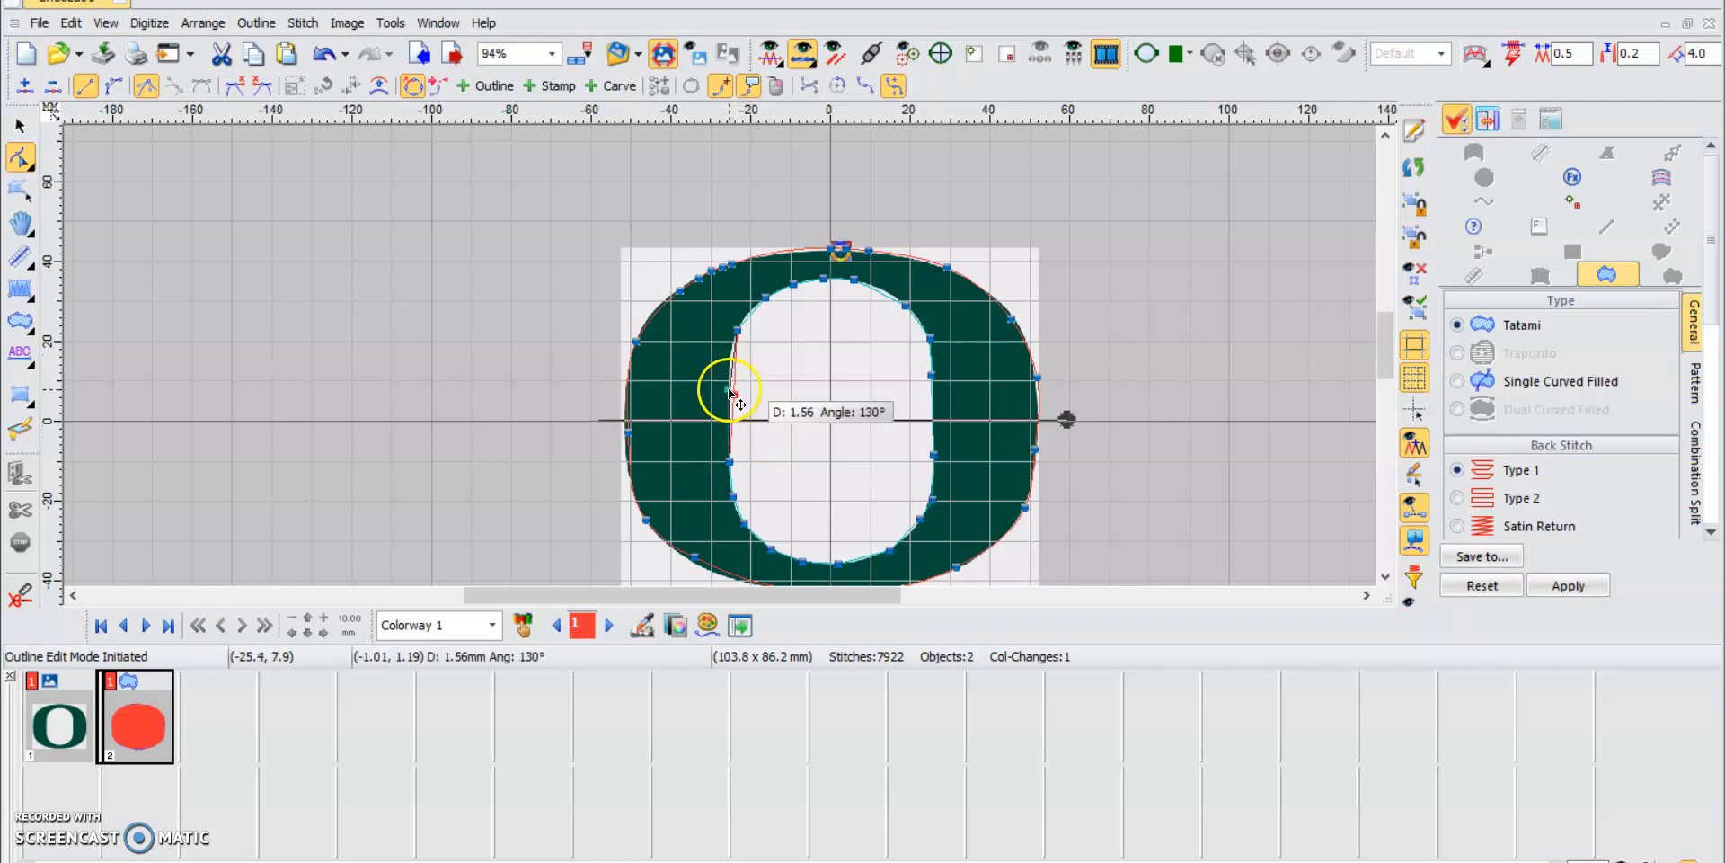
pyautogui.moveTo(729, 358)
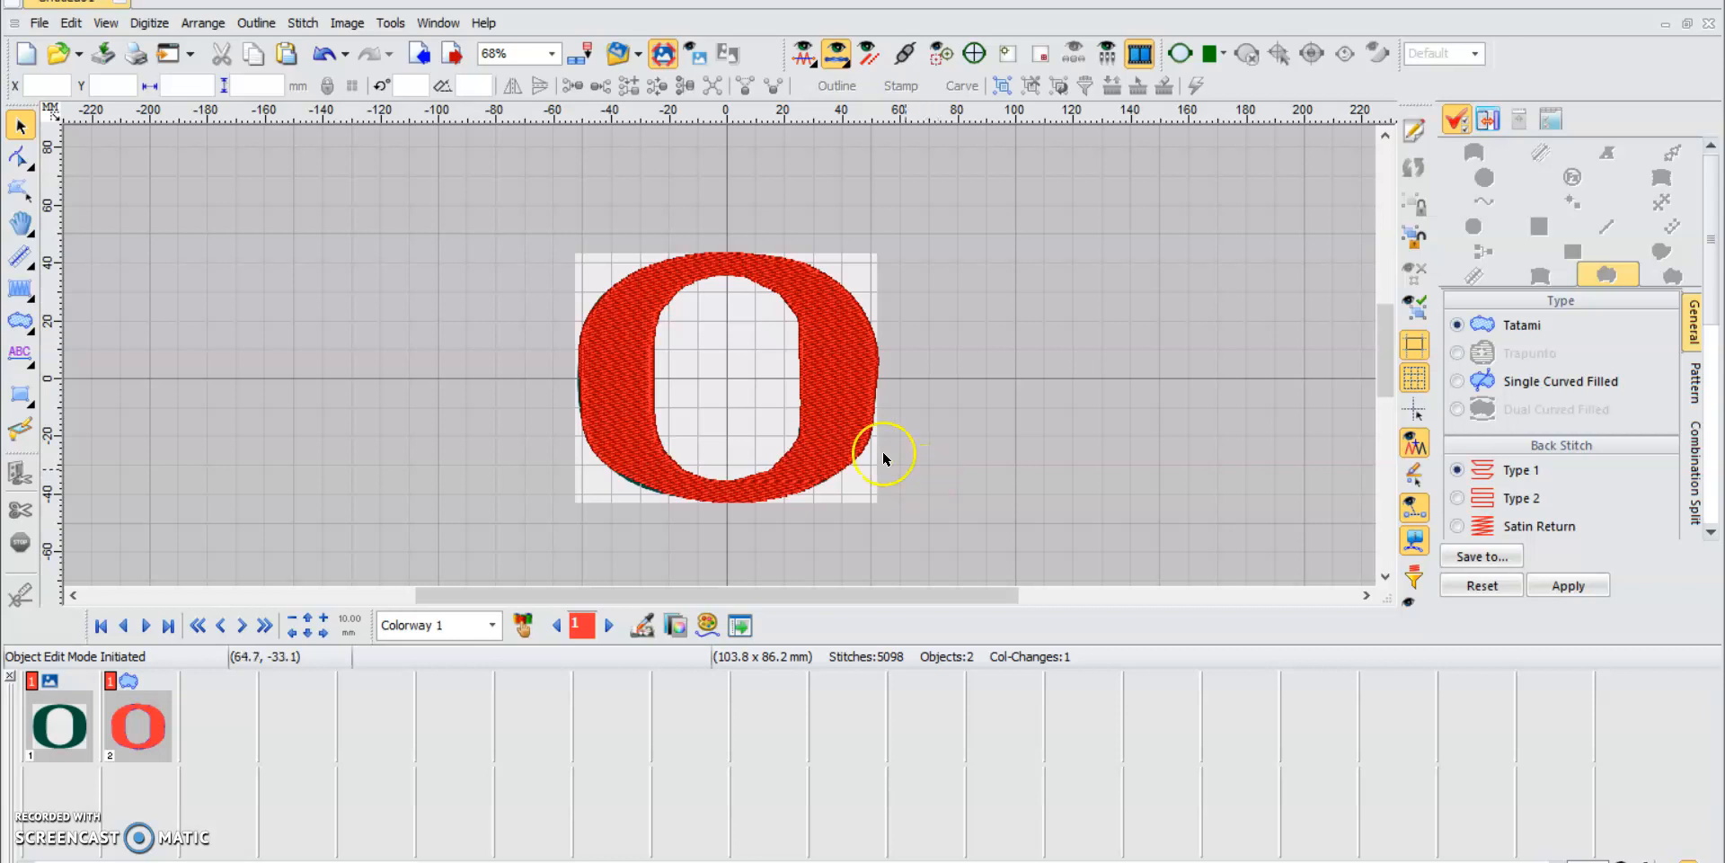
pyautogui.moveTo(880, 682)
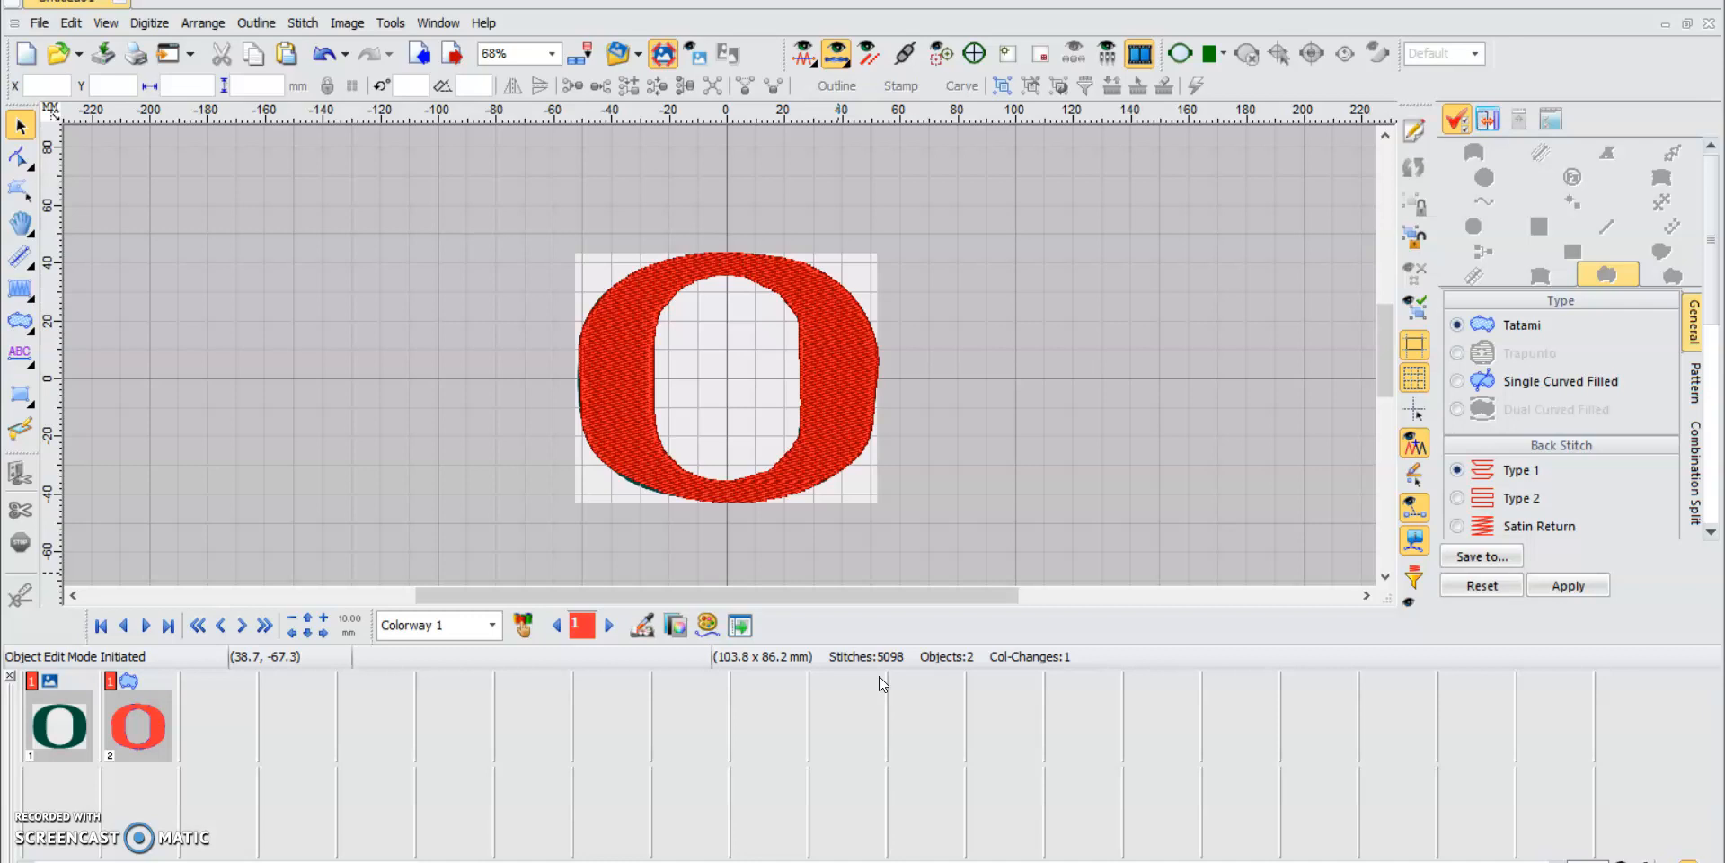
pyautogui.moveTo(233, 759)
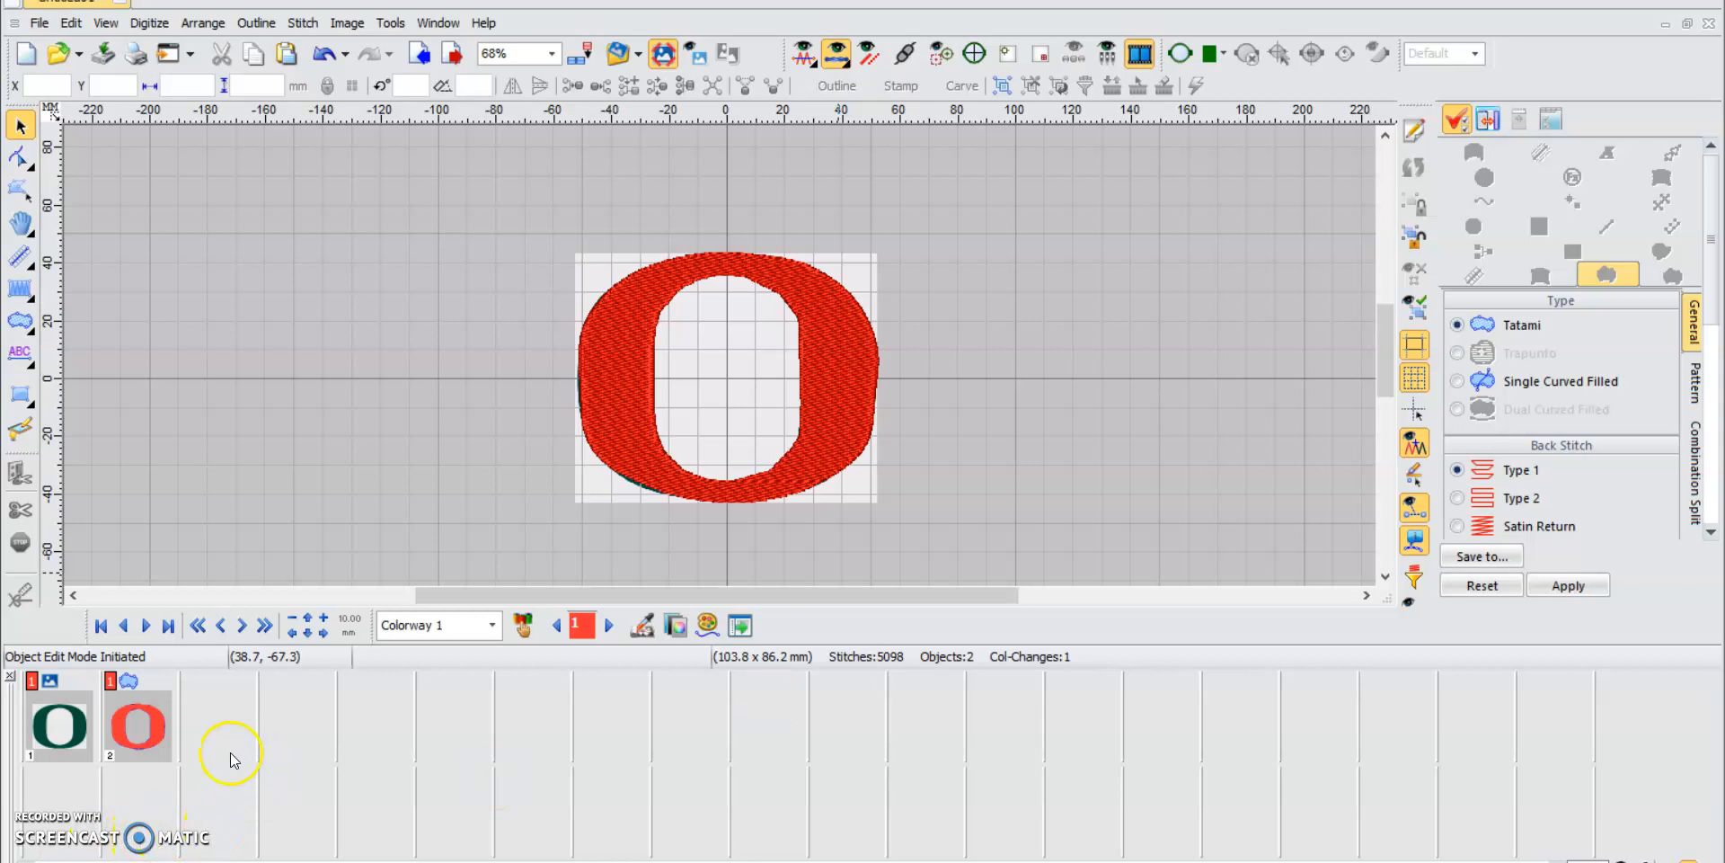